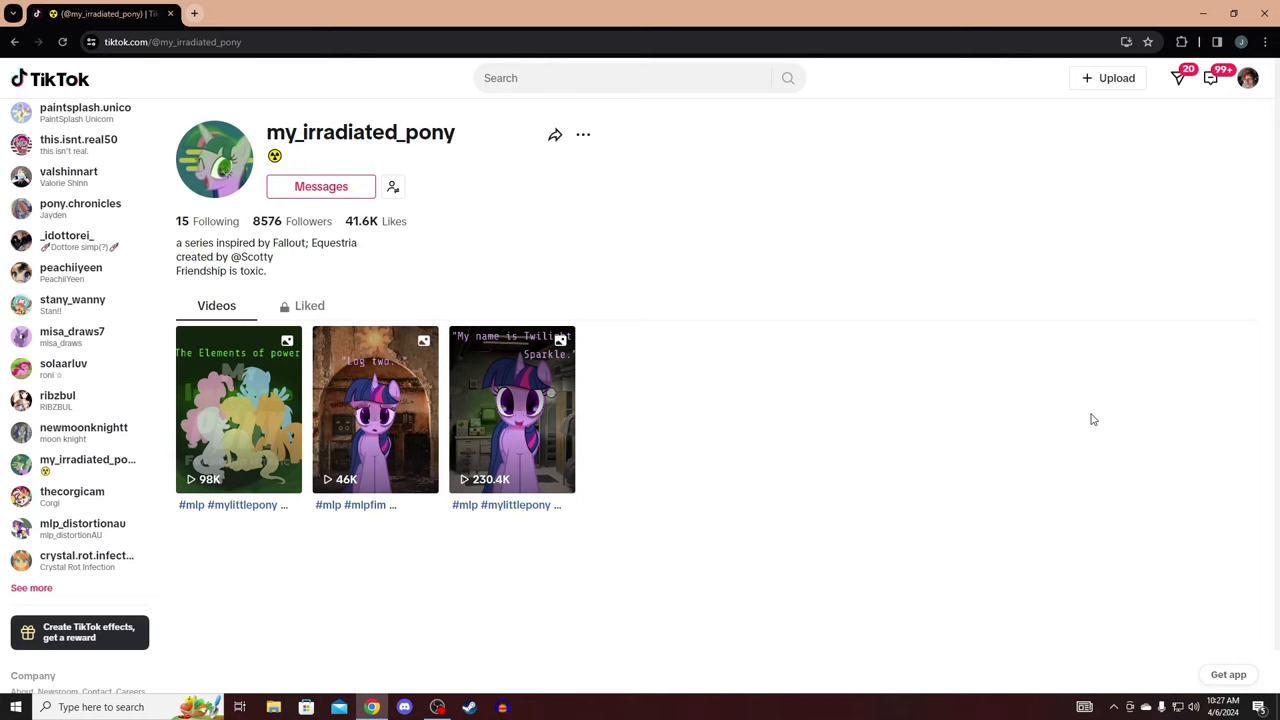
mouse_move(550, 450)
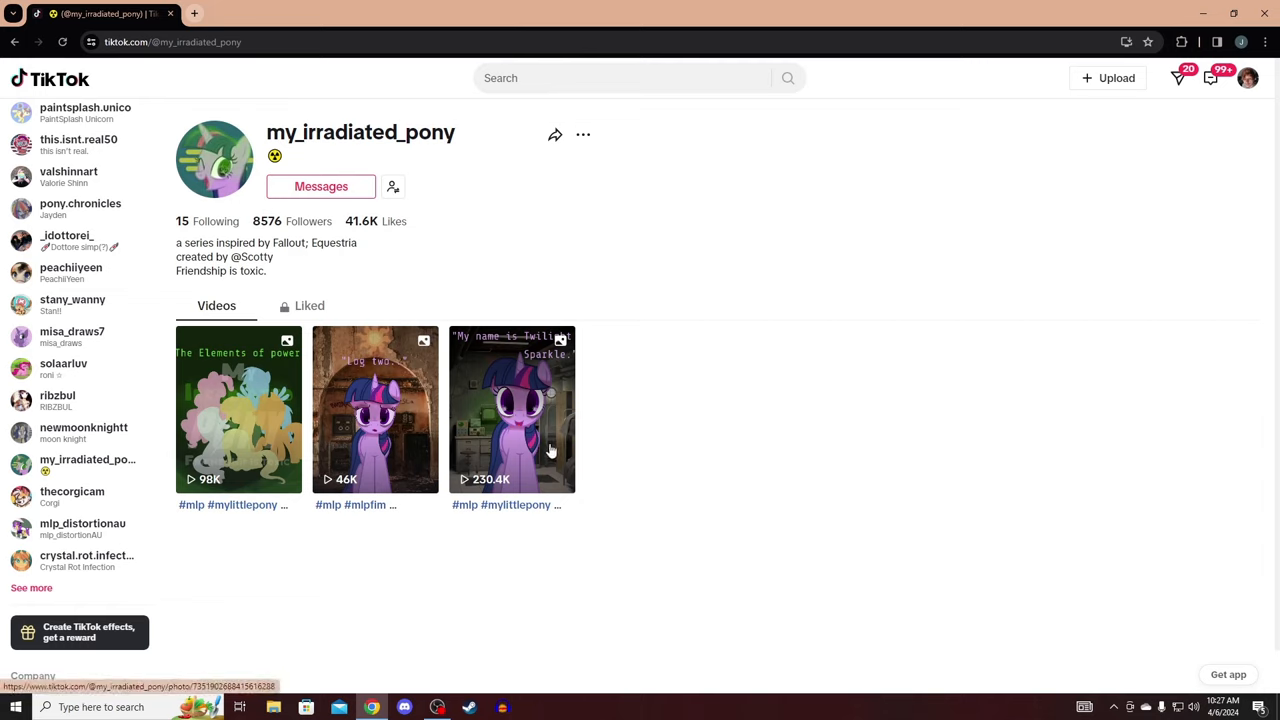
mouse_move(388, 440)
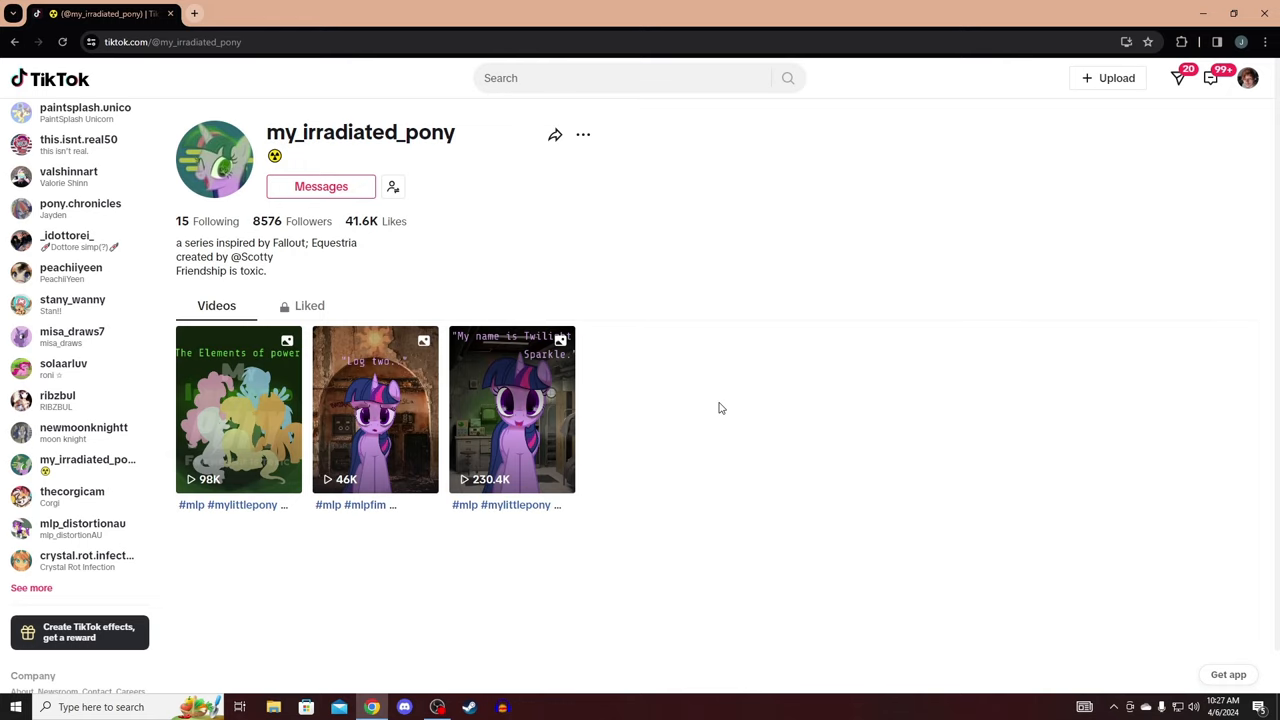
- Read the Twilight Sparkle log slideshow slide by slide to its 'first log' ending and reach Log two
click(512, 408)
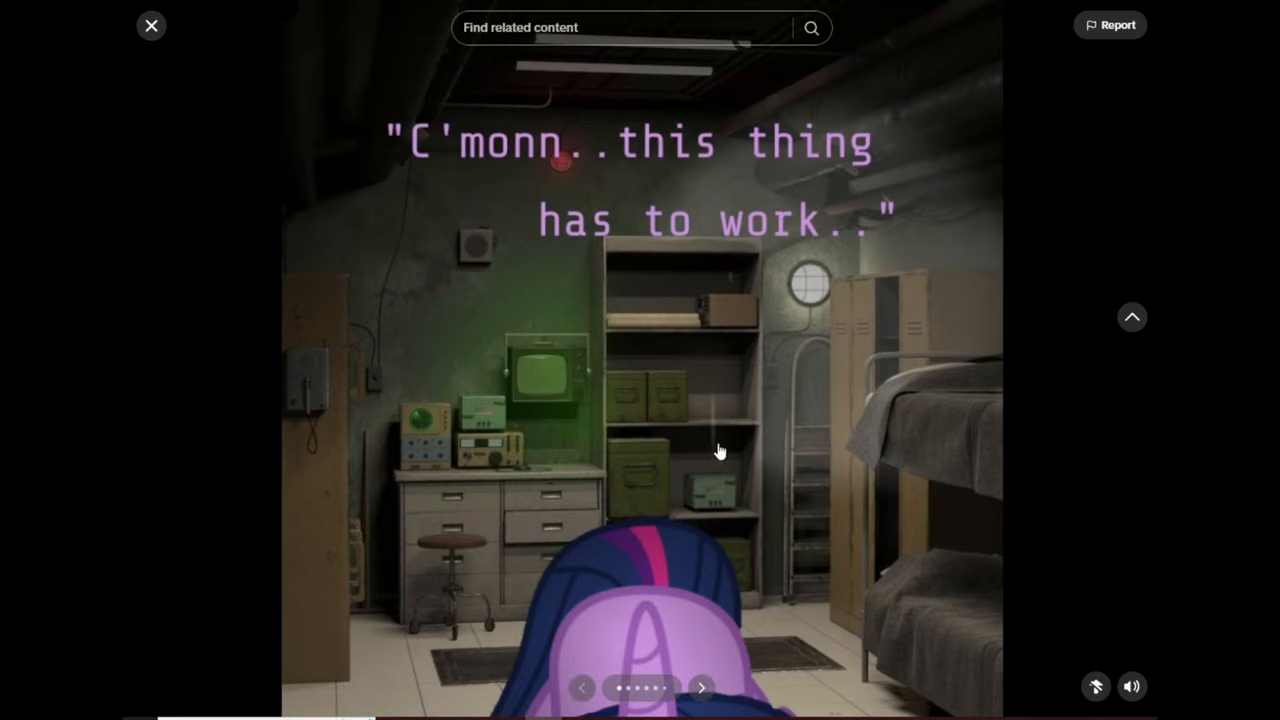
click(700, 688)
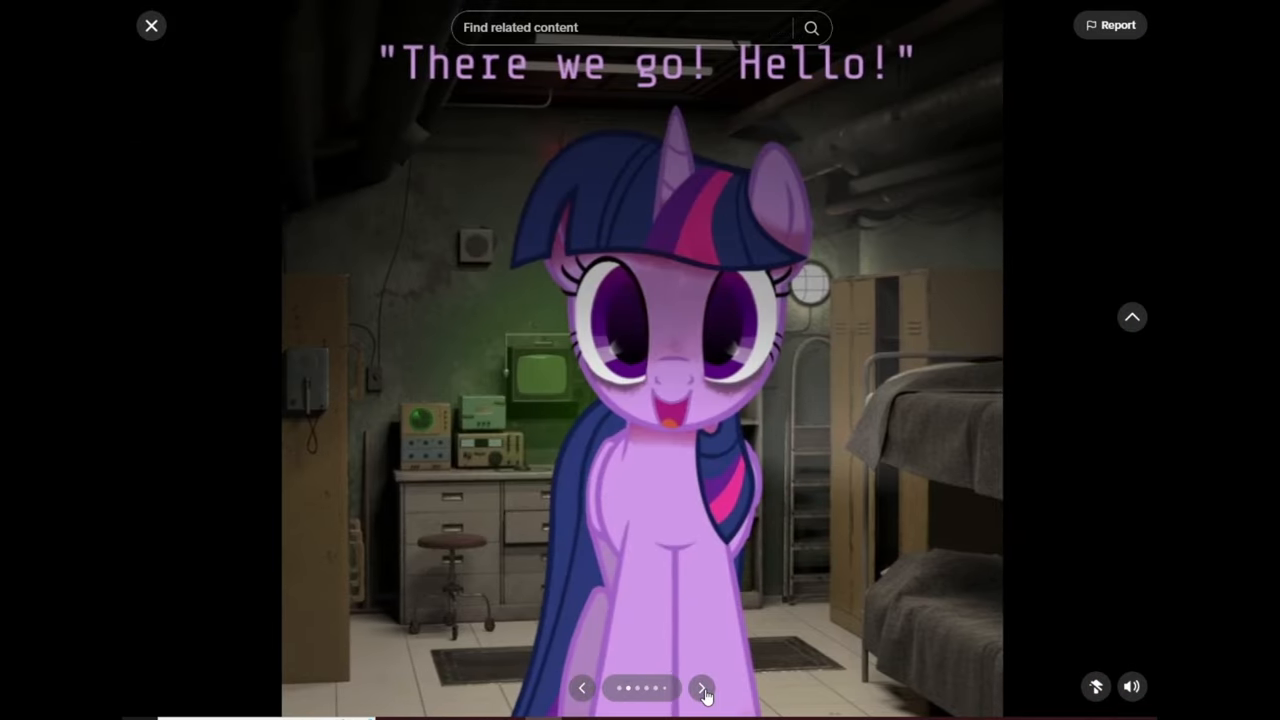
click(700, 688)
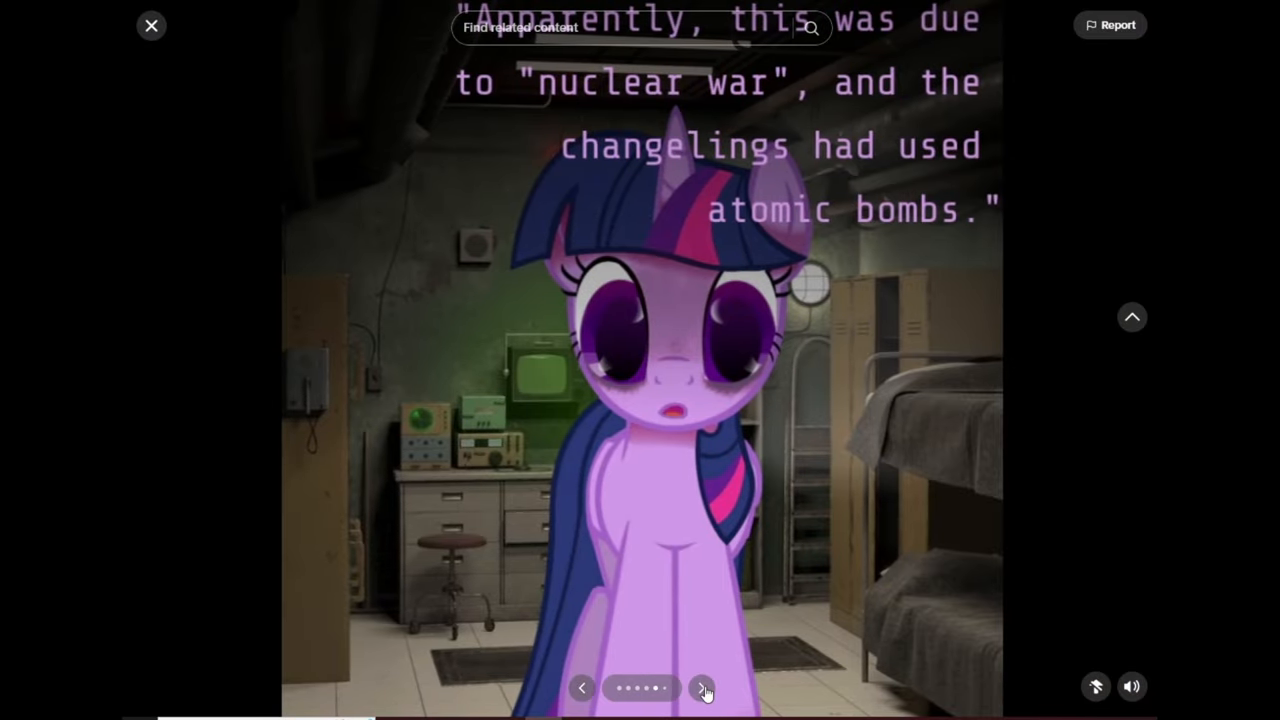
click(702, 688)
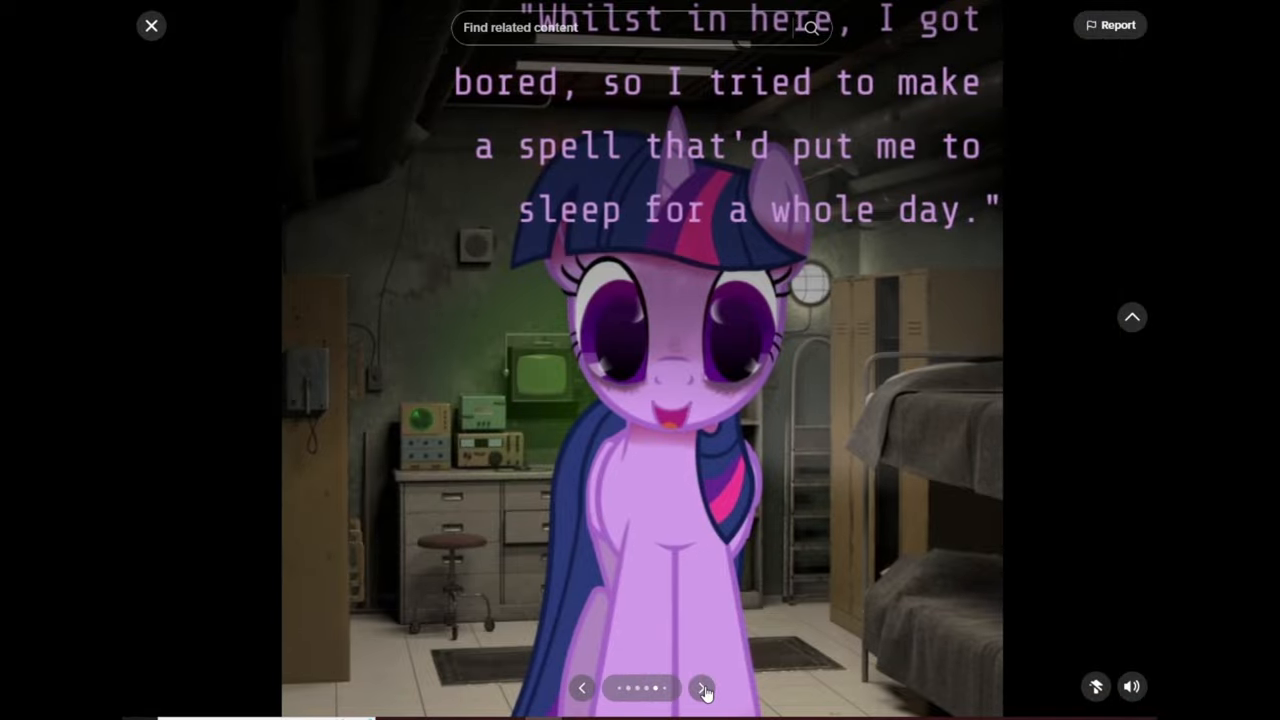
click(702, 688)
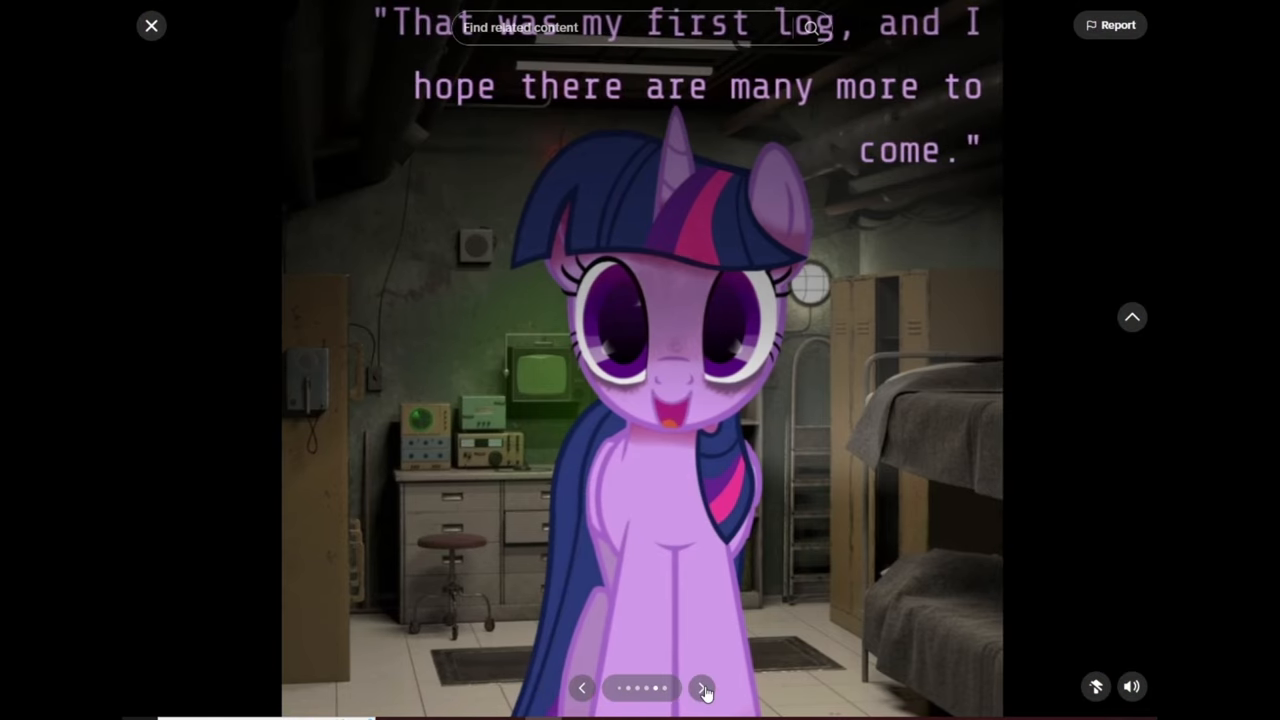
click(704, 688)
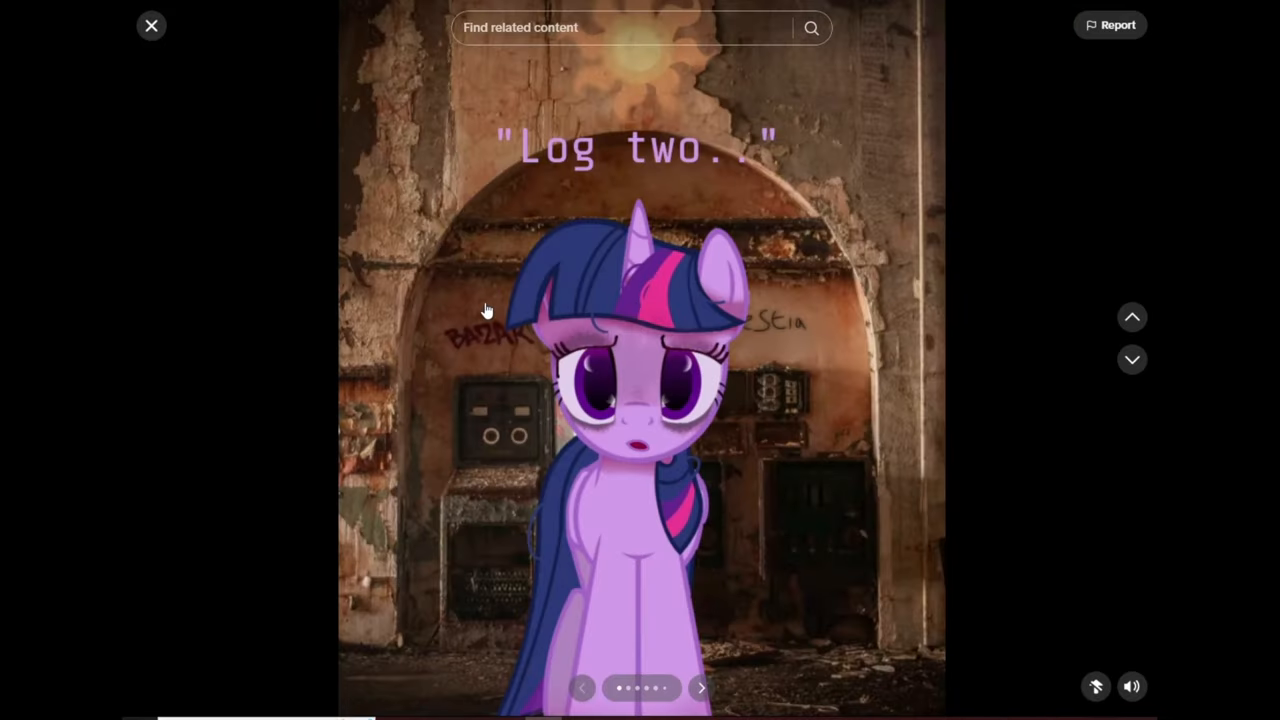
mouse_move(518, 320)
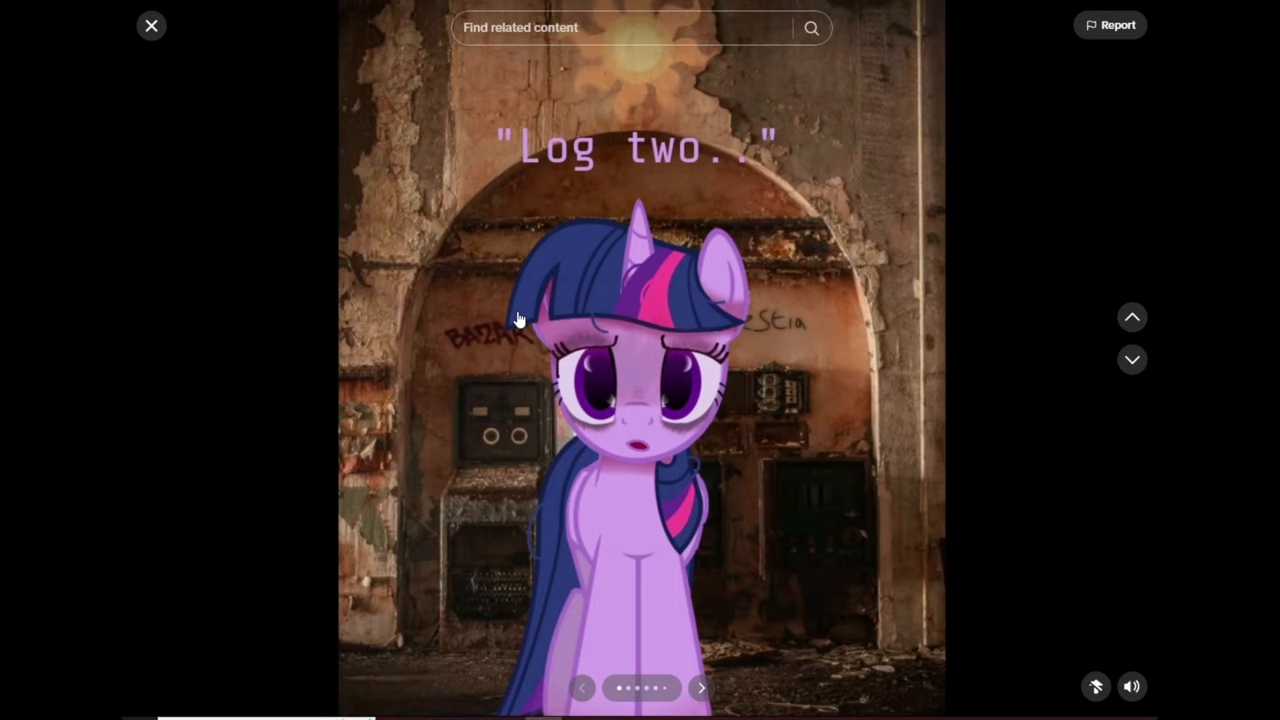
- Read Log two to its 'This was my second log' slide and continue to the title post
click(700, 688)
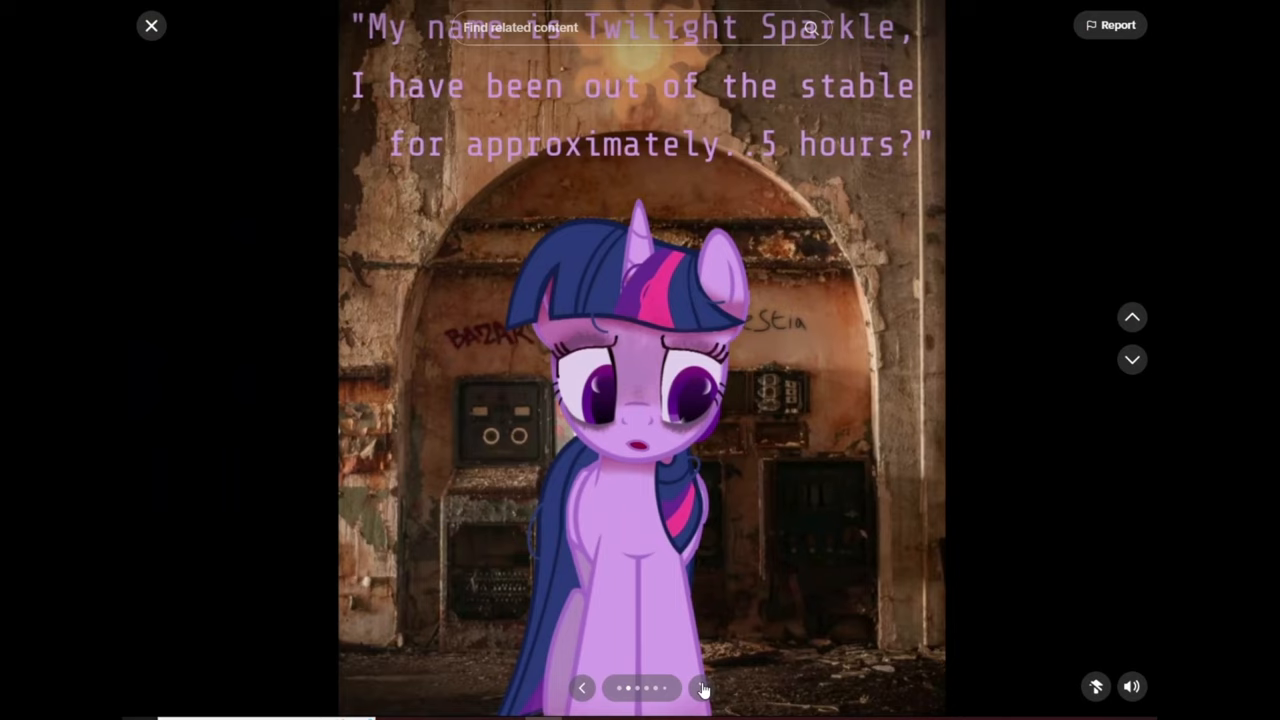
click(702, 688)
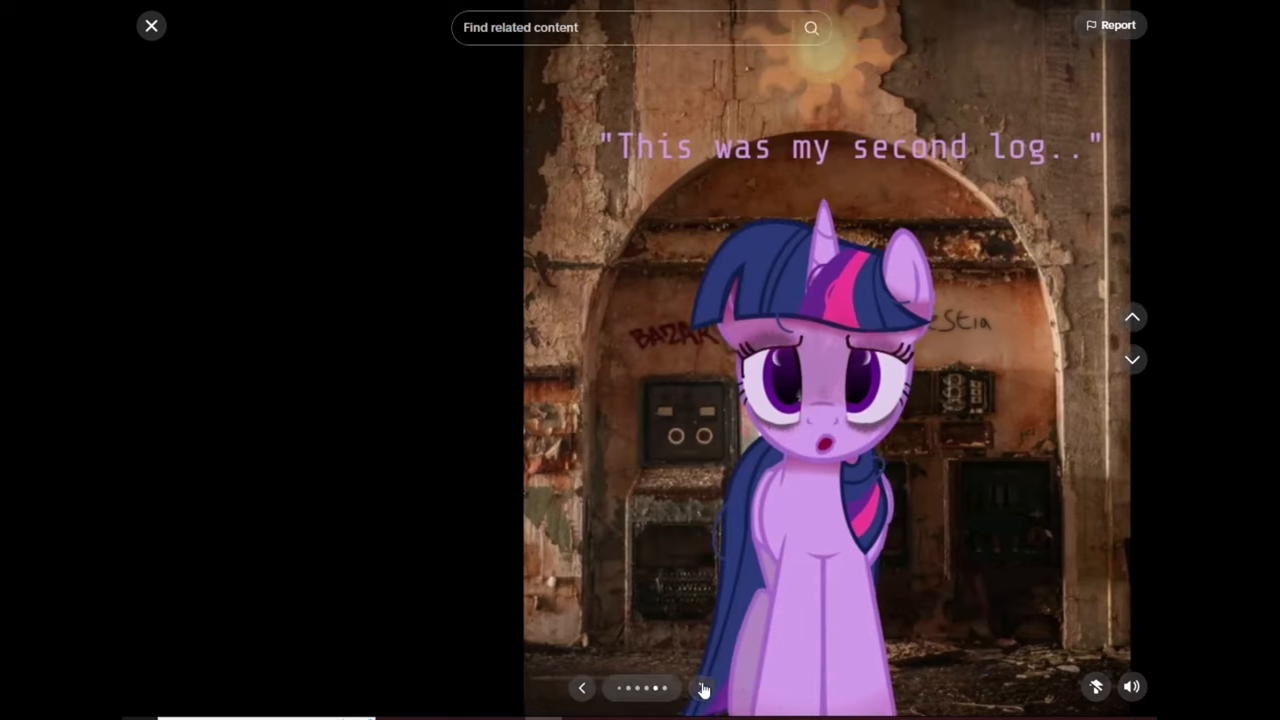
click(704, 688)
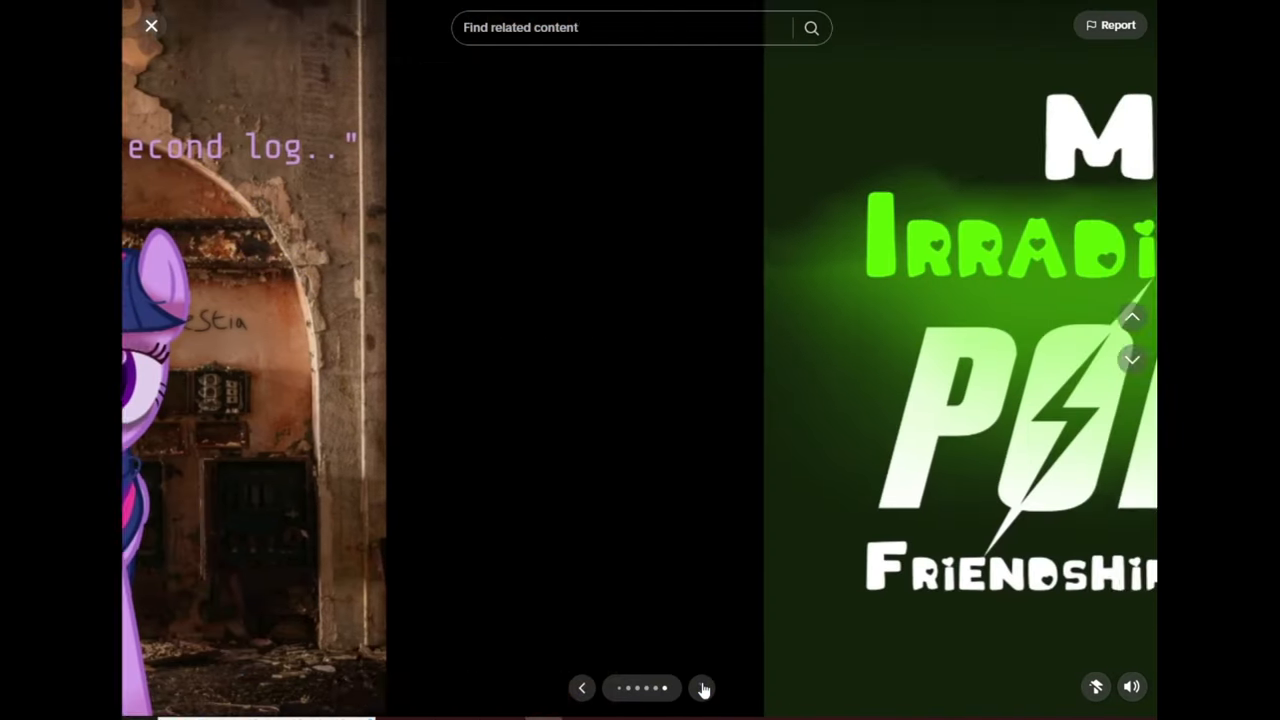
click(702, 688)
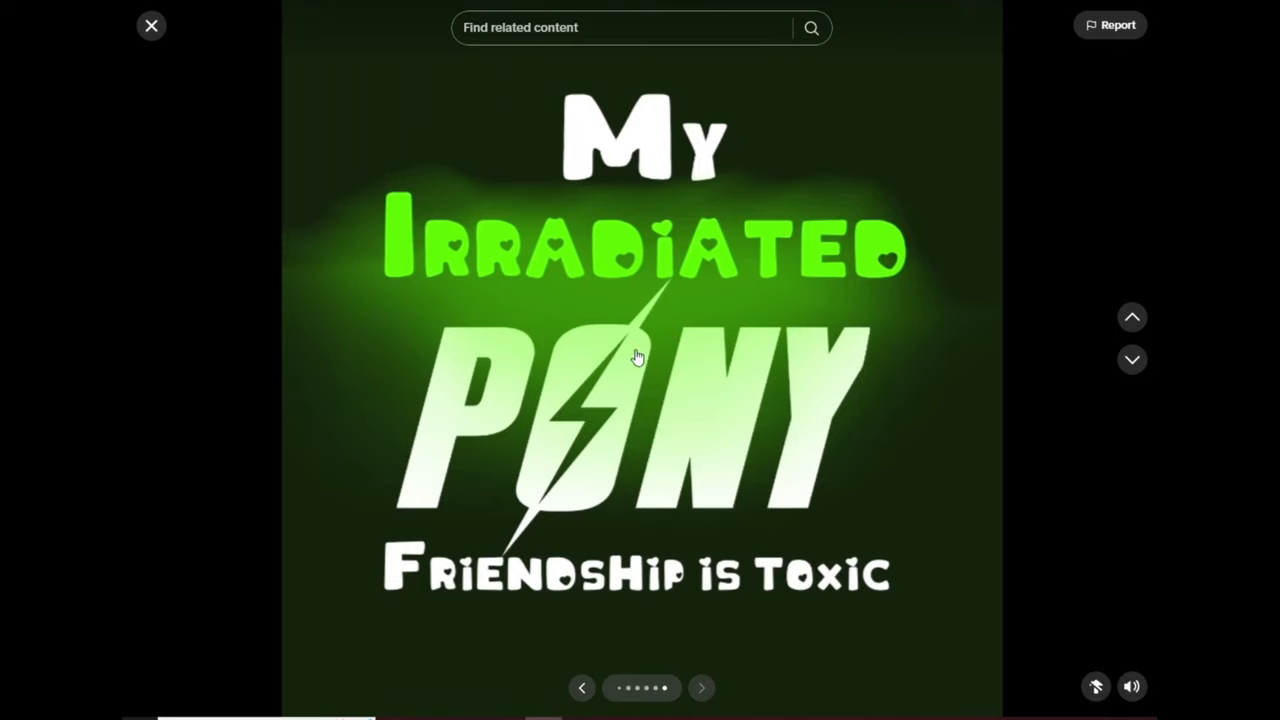
mouse_move(810, 372)
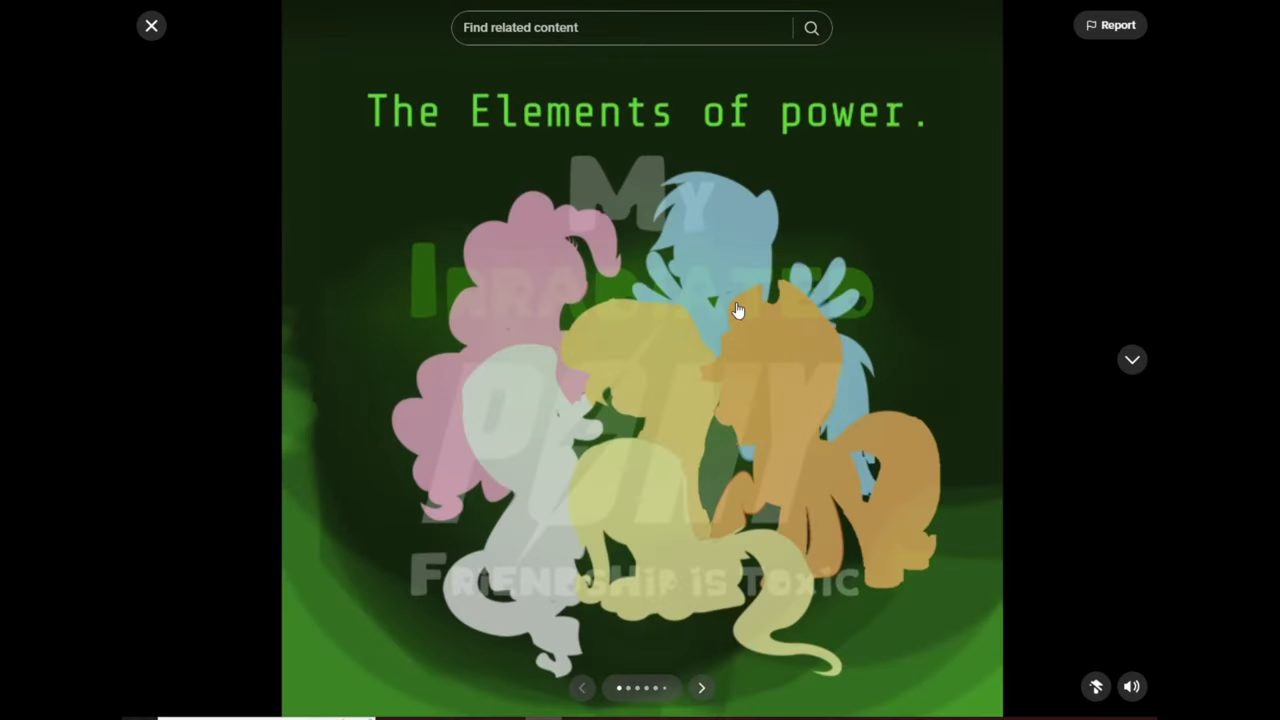
mouse_move(736, 298)
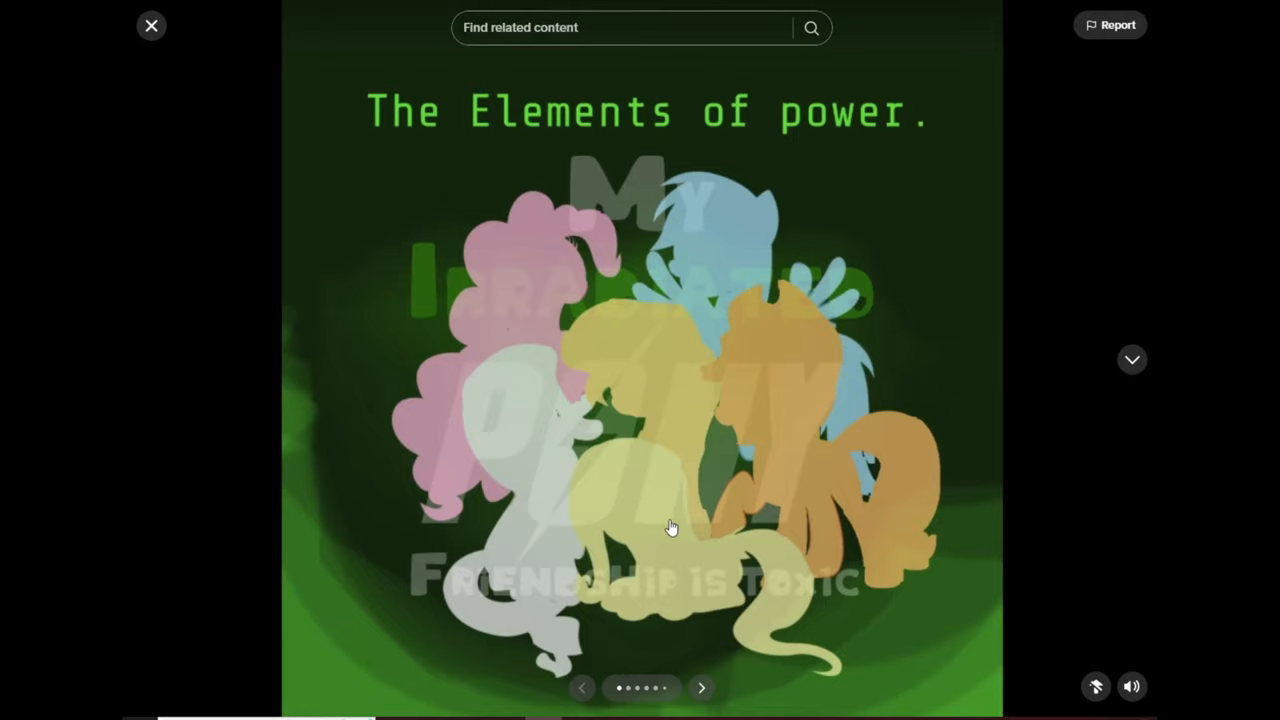
click(700, 688)
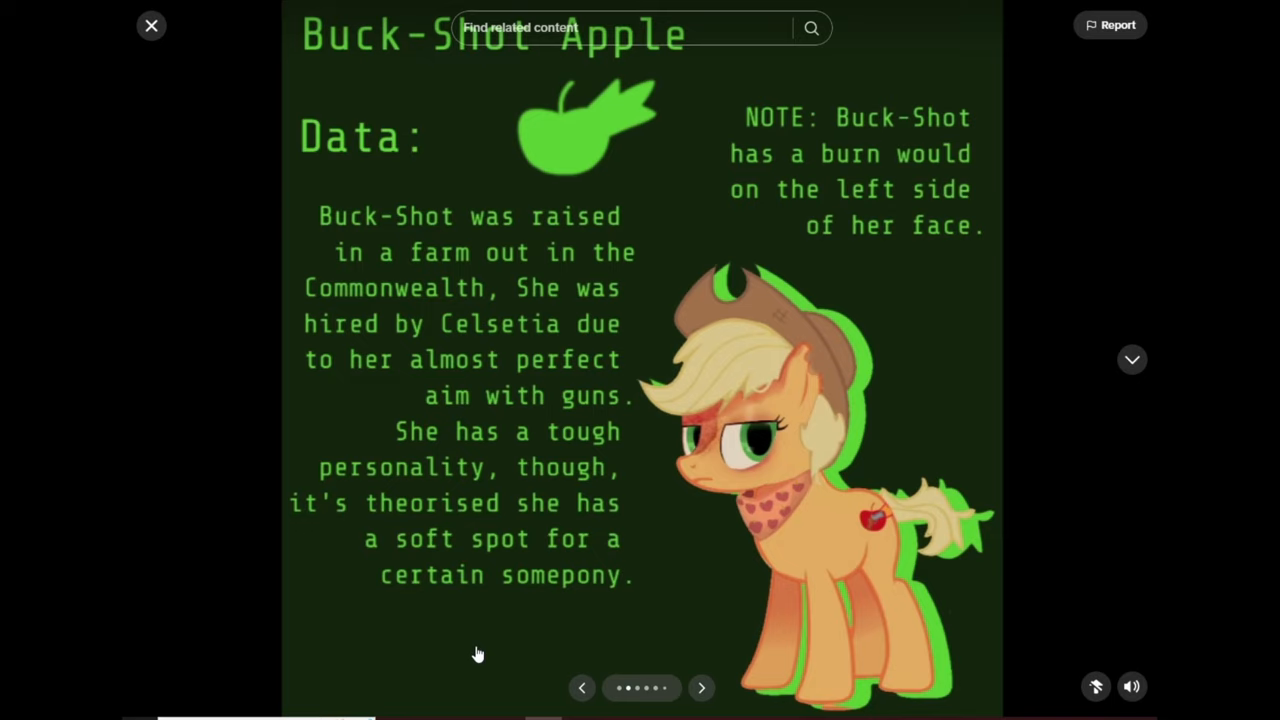
mouse_move(880, 164)
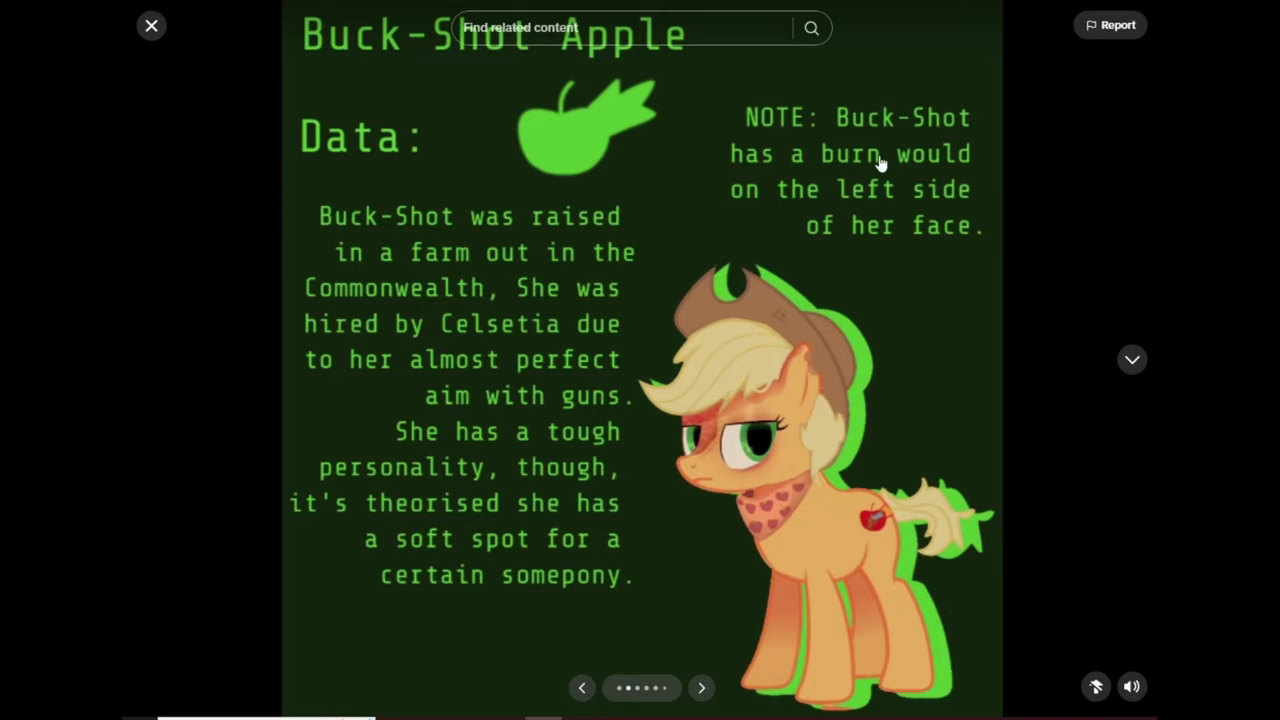
mouse_move(870, 192)
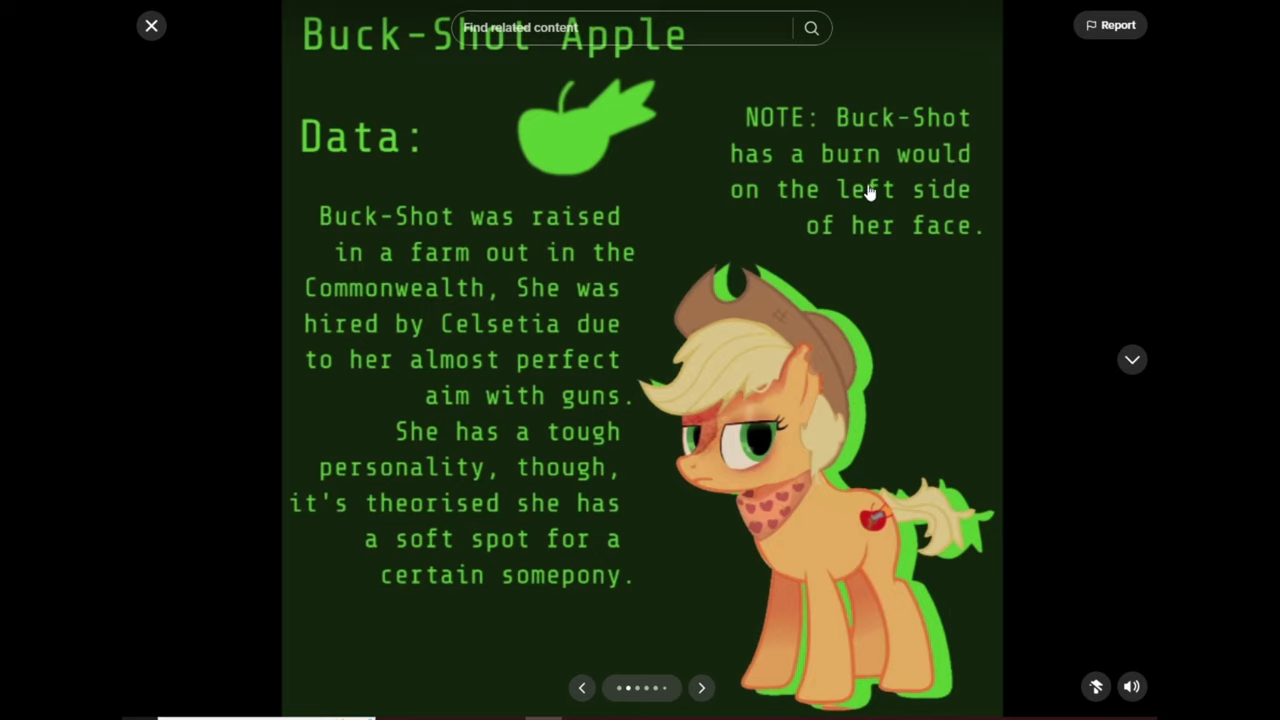
mouse_move(780, 288)
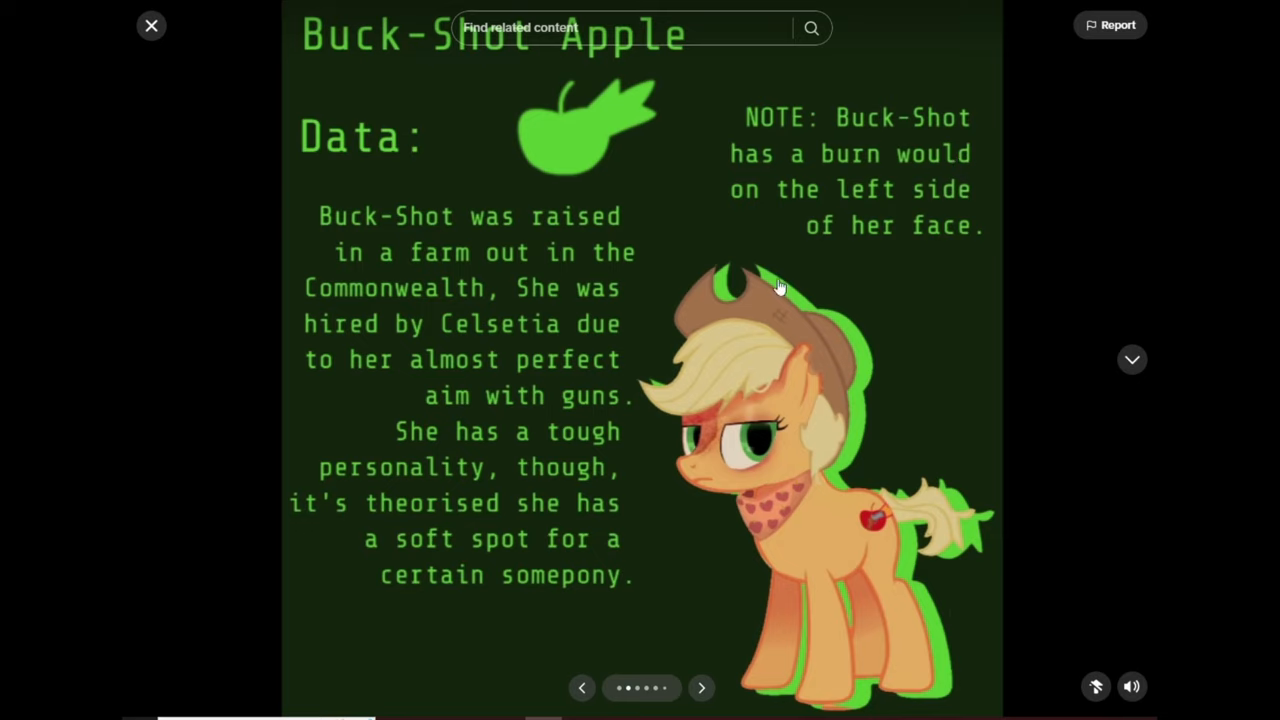
mouse_move(704, 444)
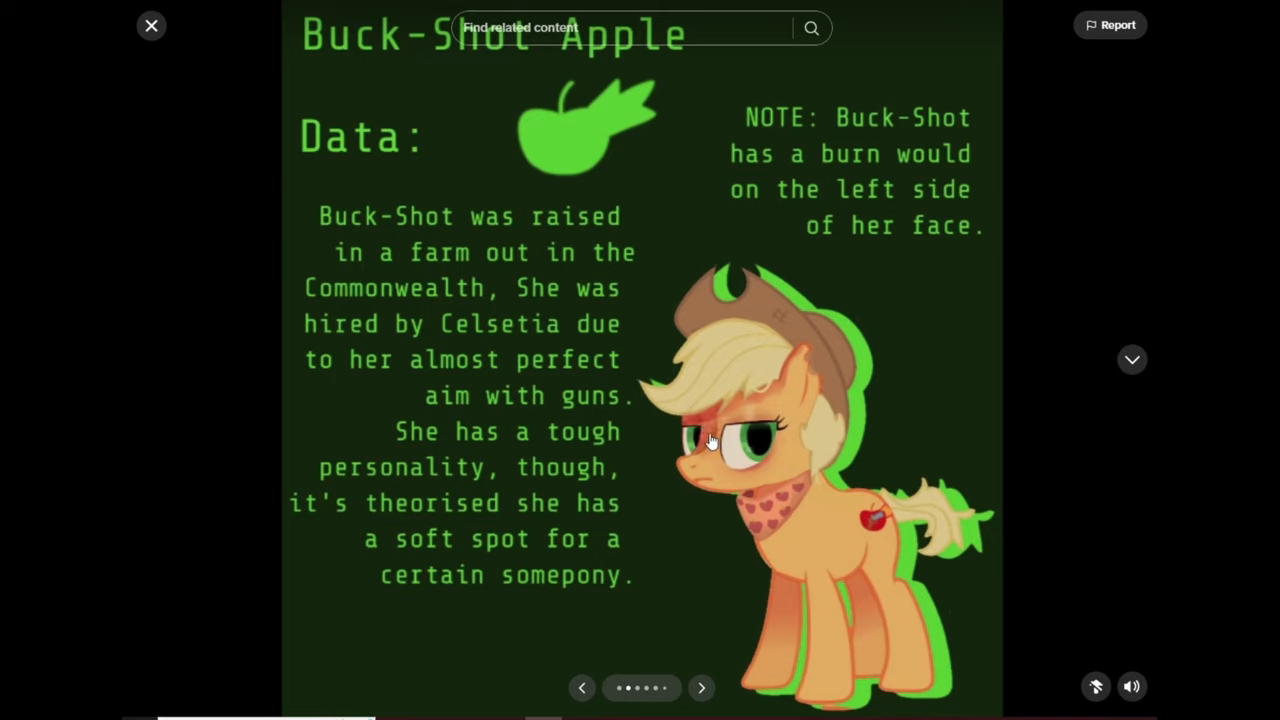
mouse_move(728, 430)
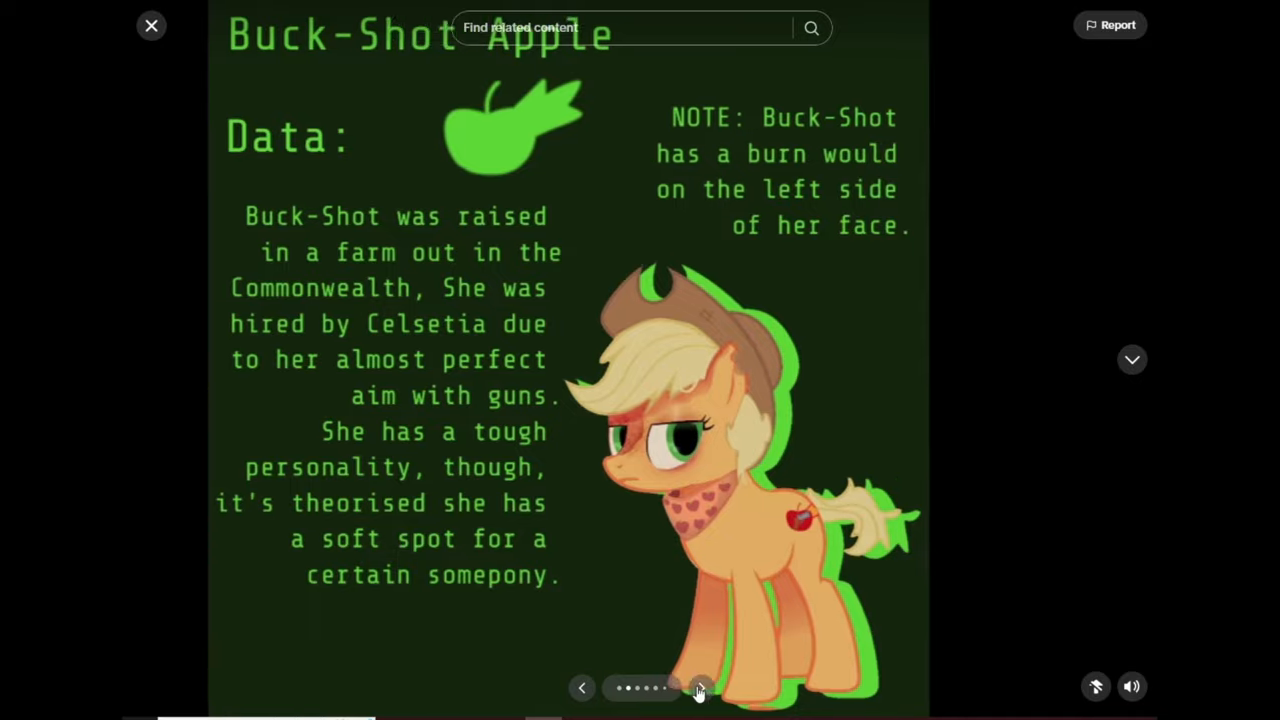
click(700, 688)
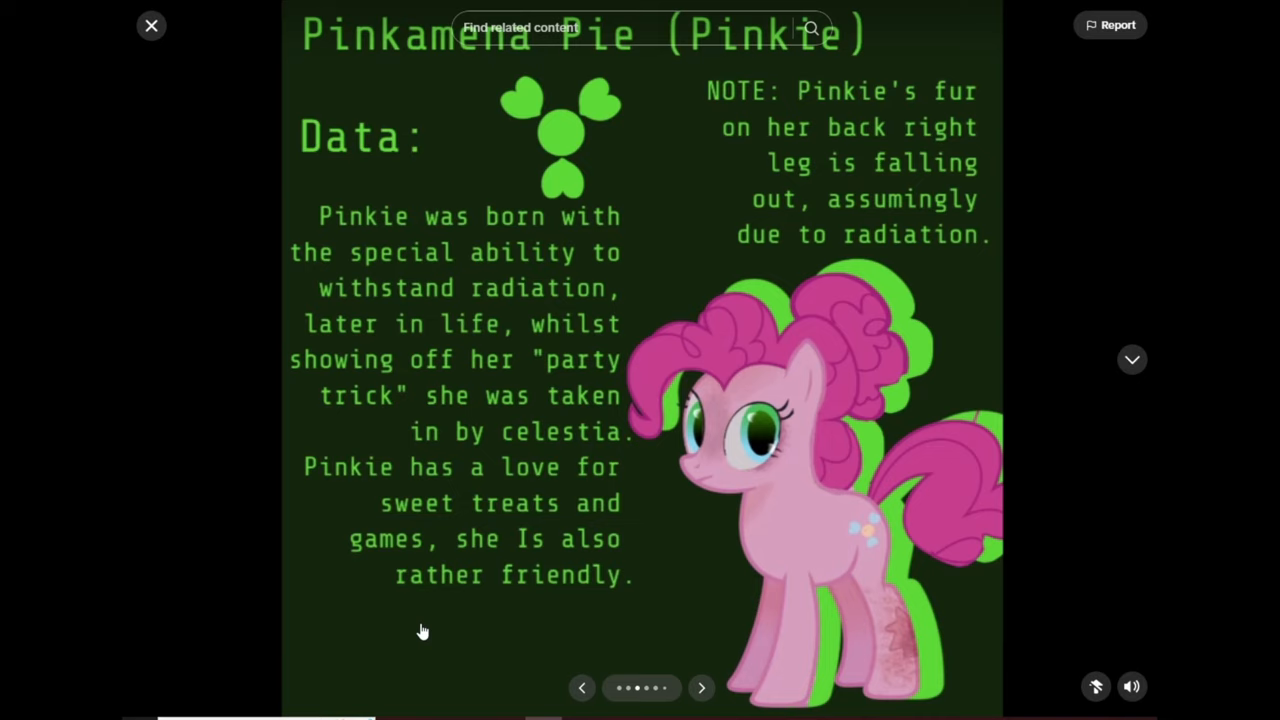
mouse_move(904, 638)
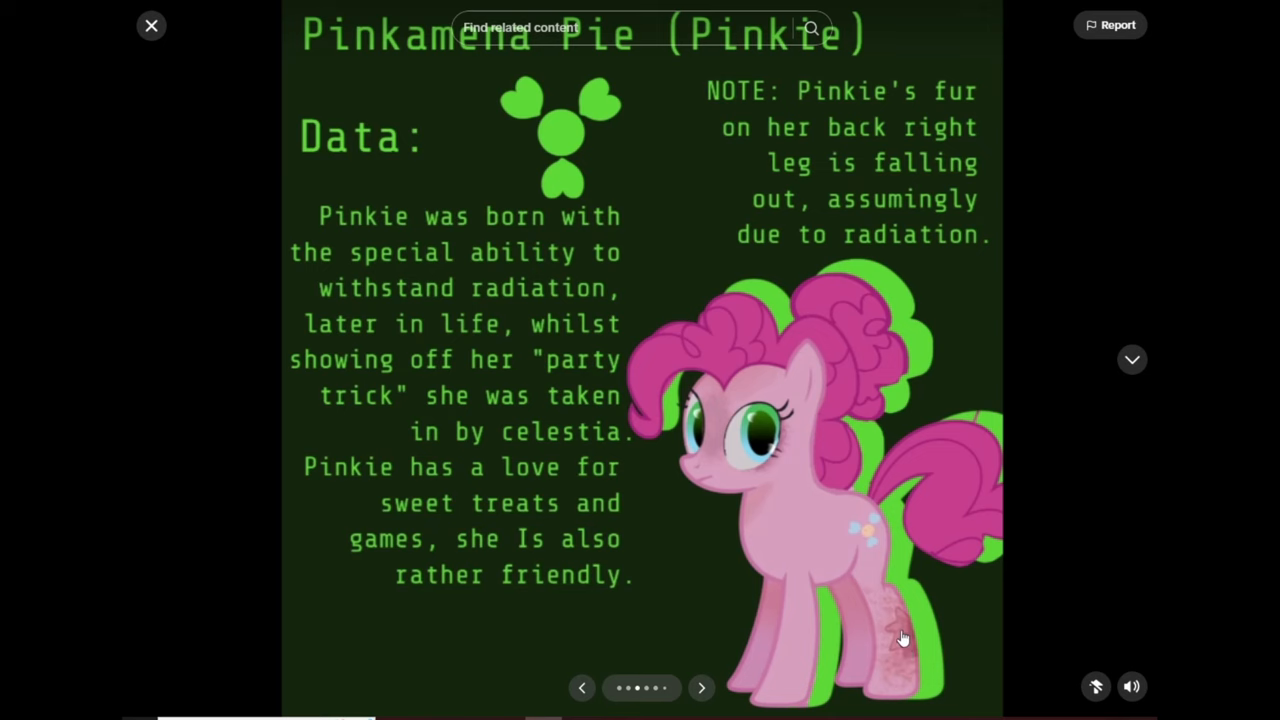
- Read Flutters' character card and advance to Rad-Dash's data card
click(702, 688)
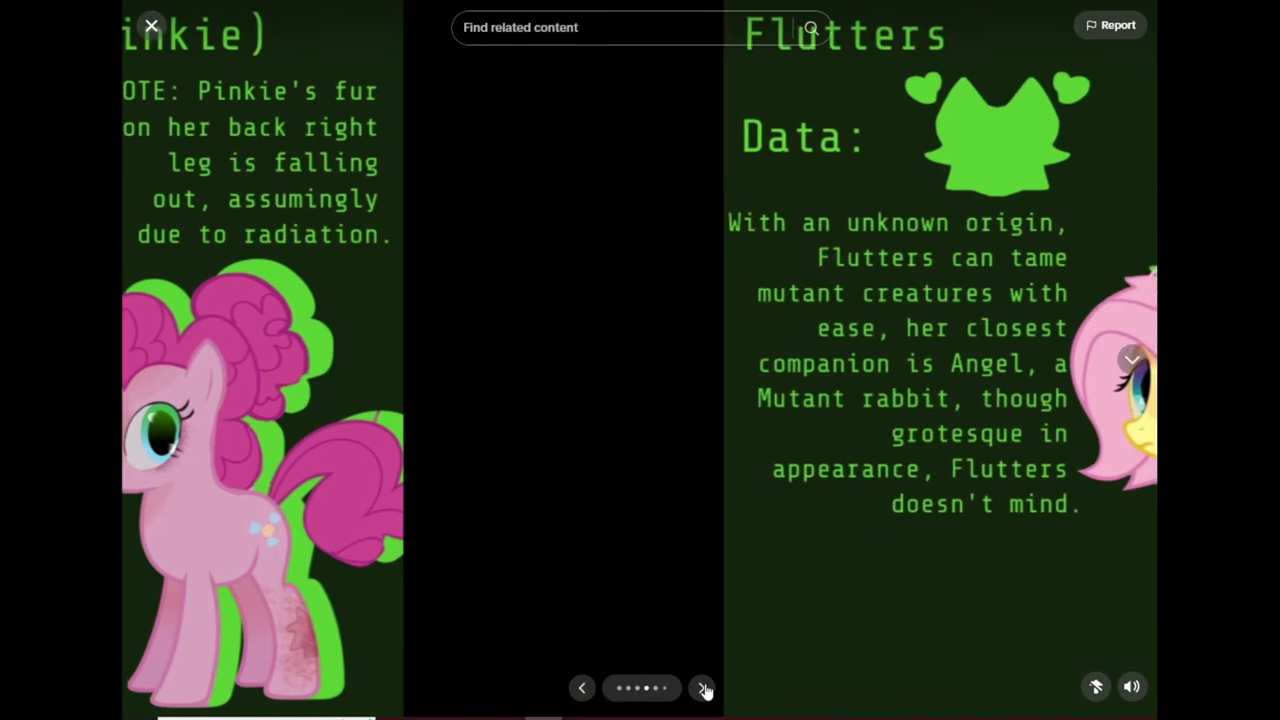
click(704, 688)
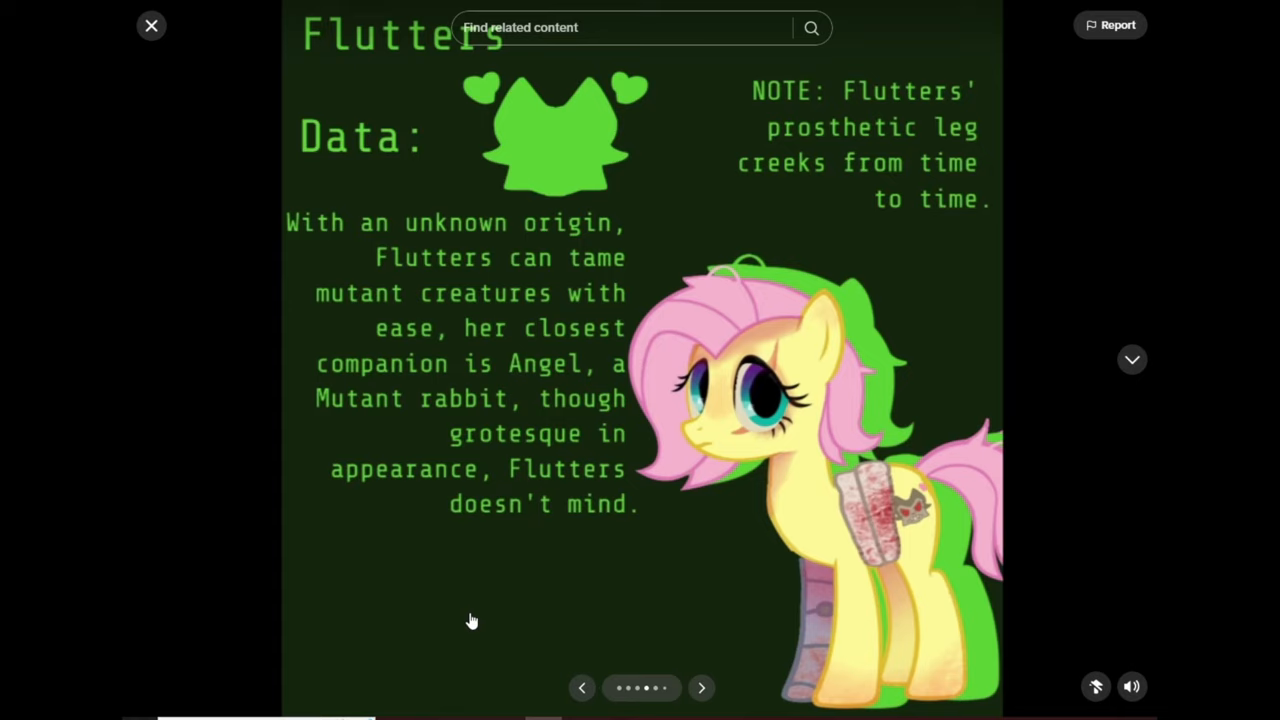
mouse_move(876, 516)
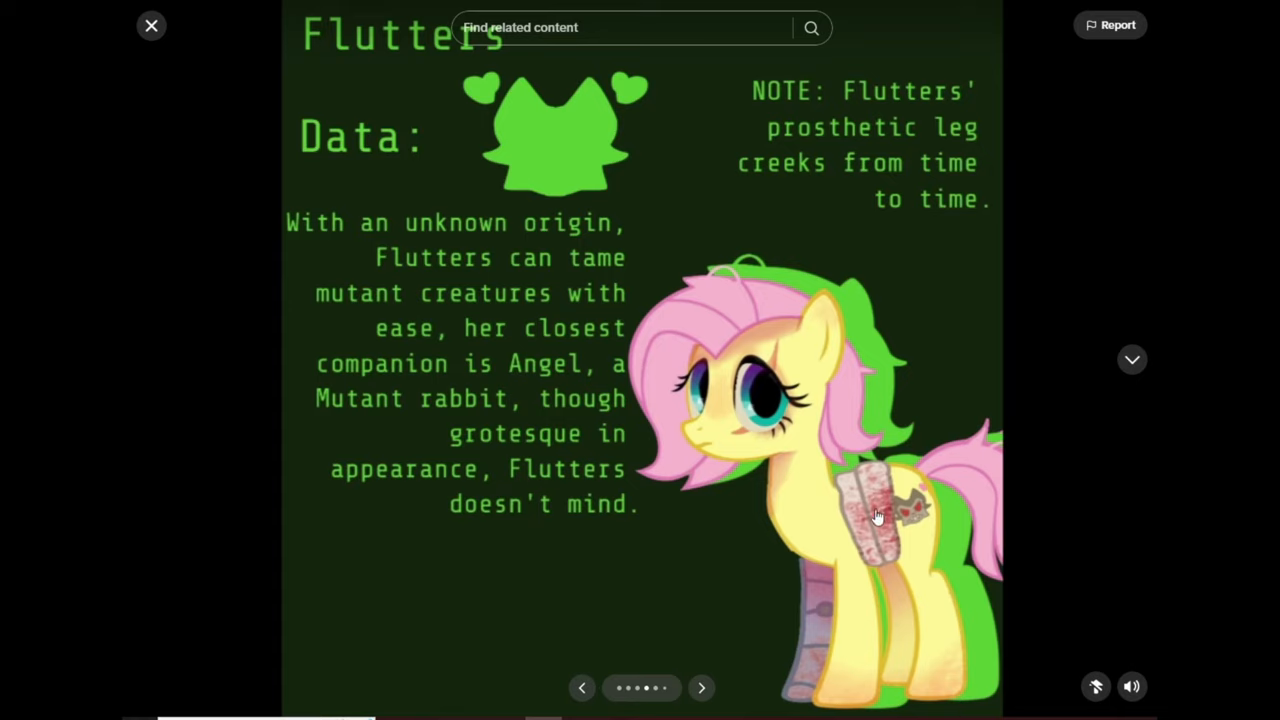
mouse_move(770, 390)
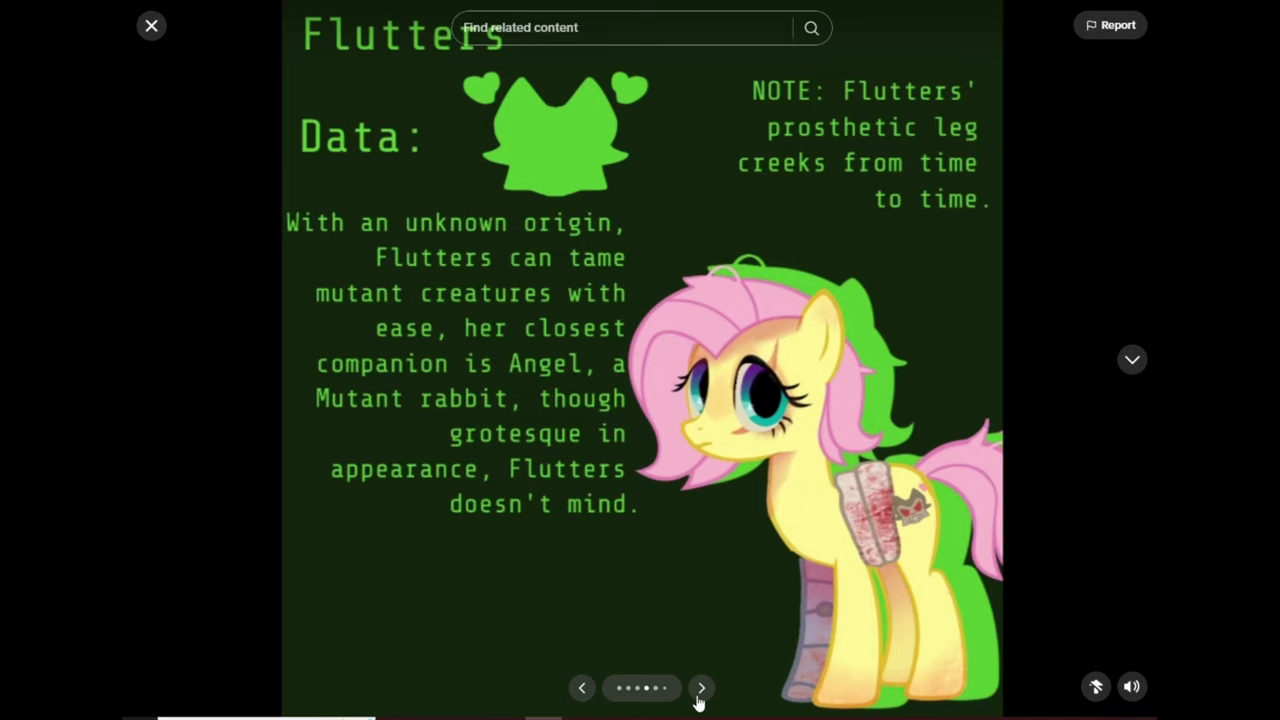
click(700, 688)
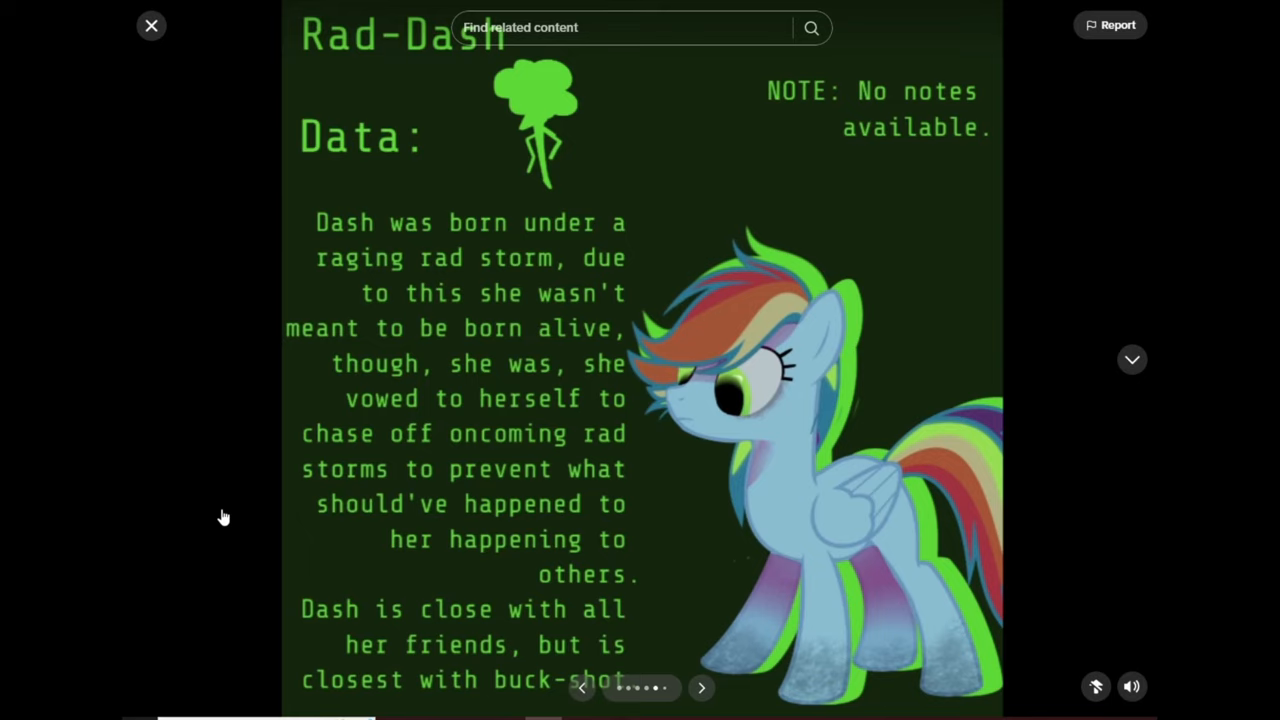
- Advance through Glistening Rarity's card to Sunset Shimmer's data card
click(700, 688)
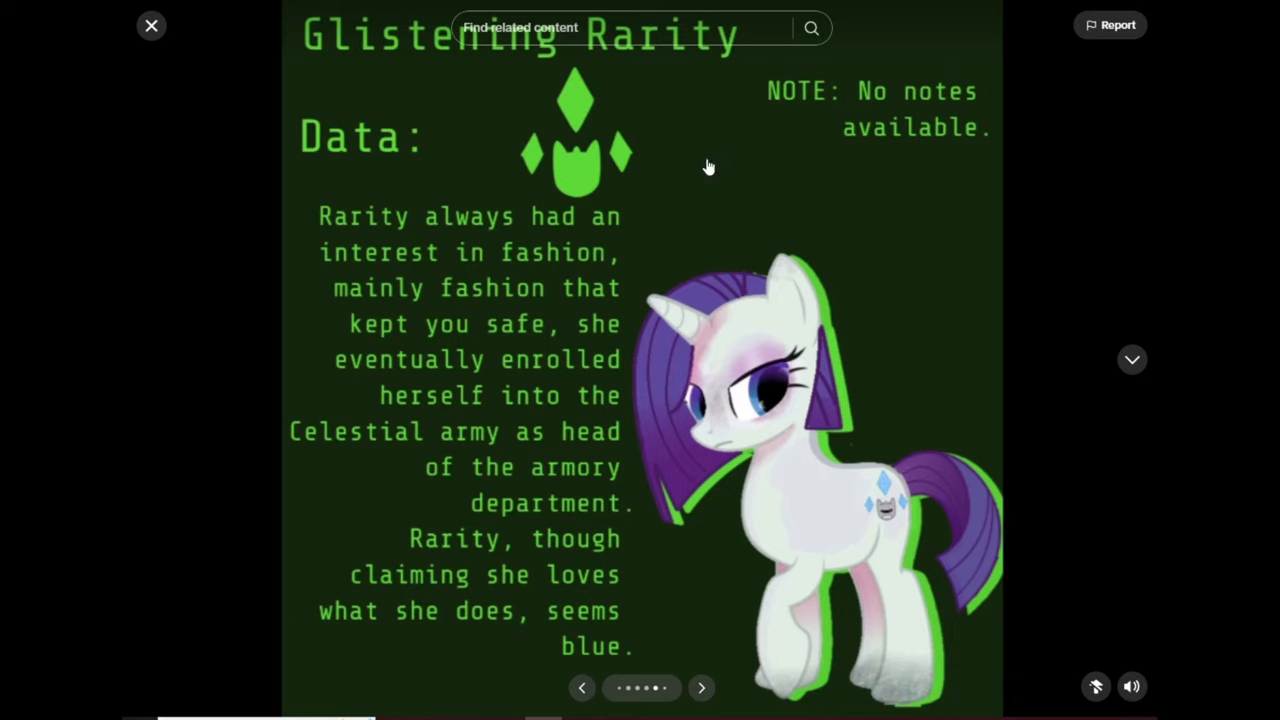
mouse_move(710, 672)
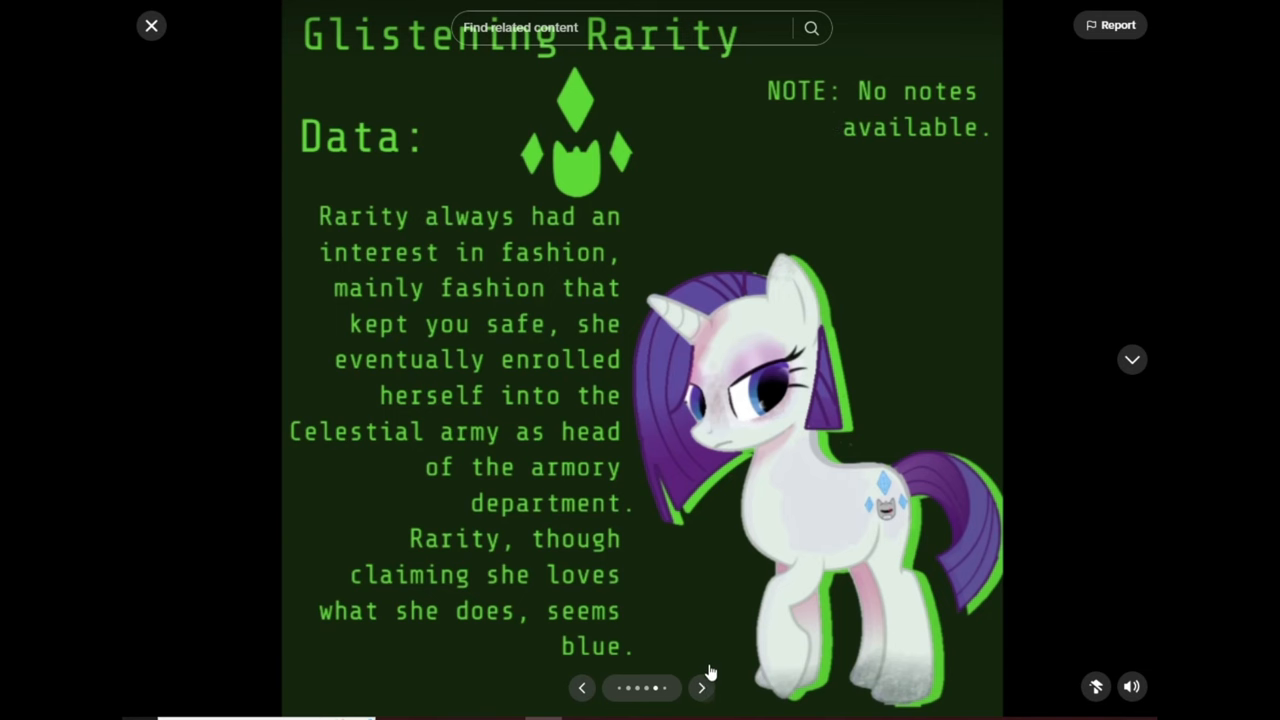
click(700, 688)
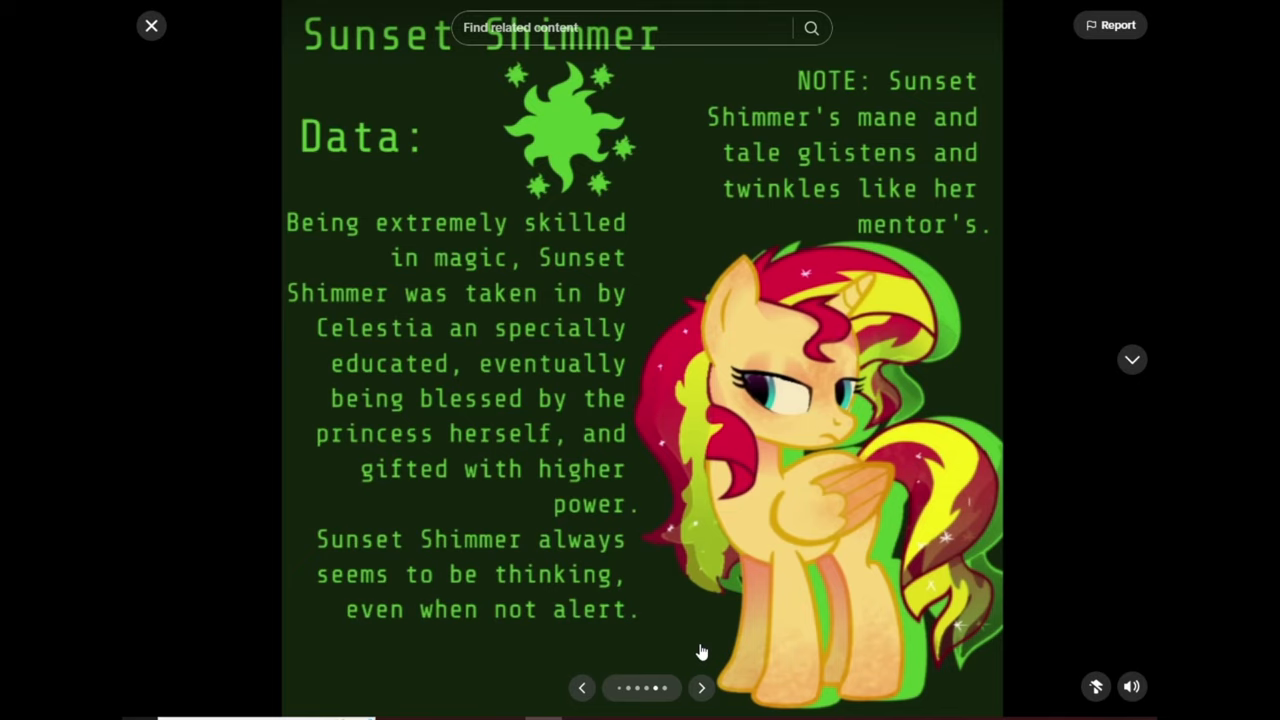
mouse_move(760, 668)
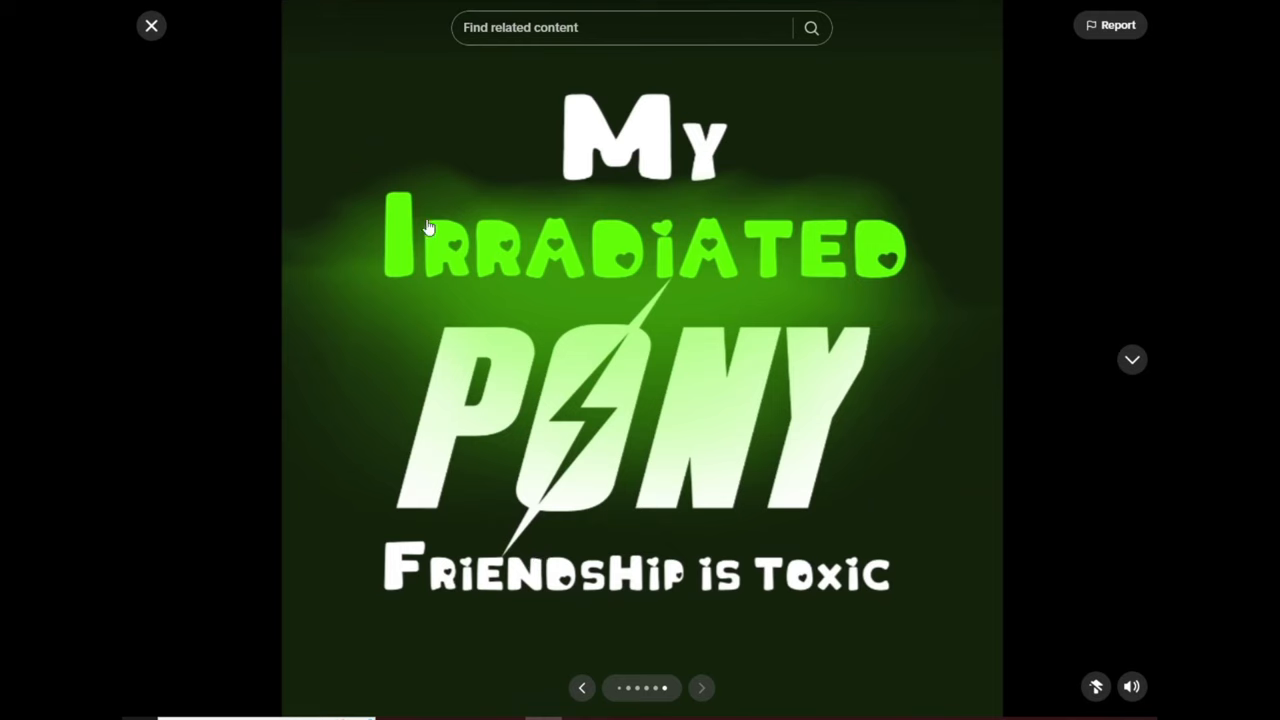
mouse_move(710, 688)
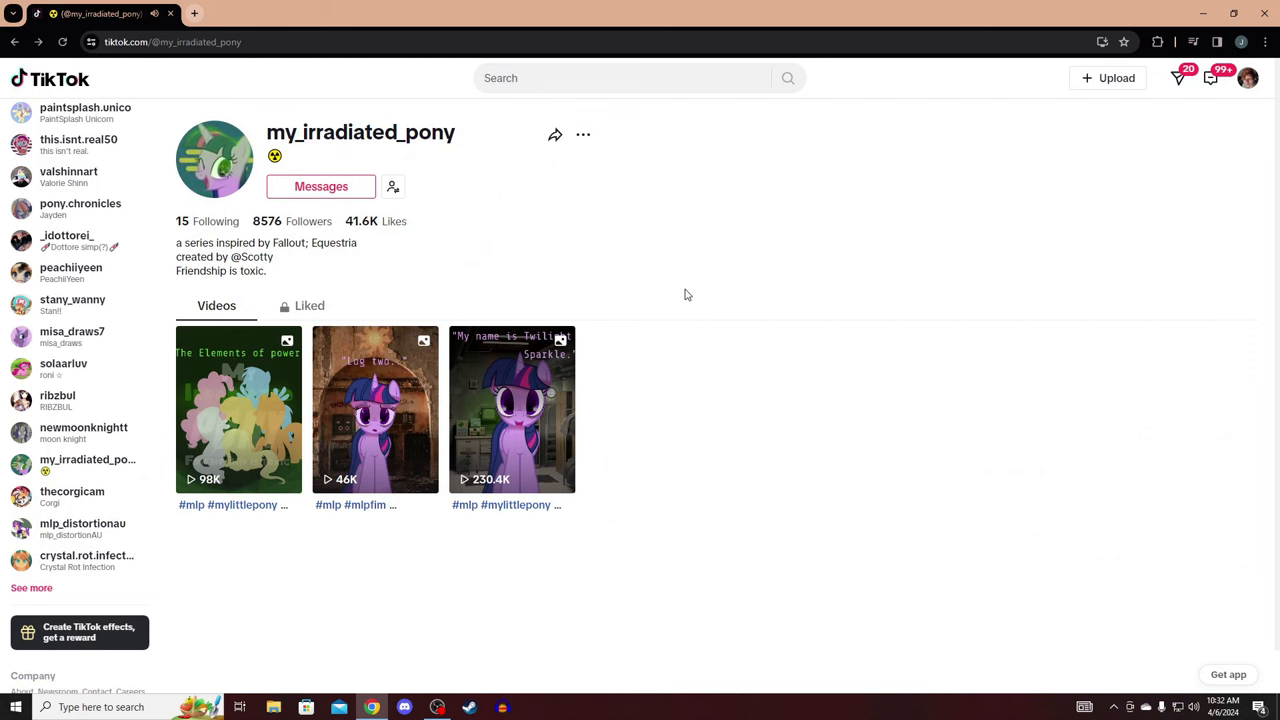
click(238, 408)
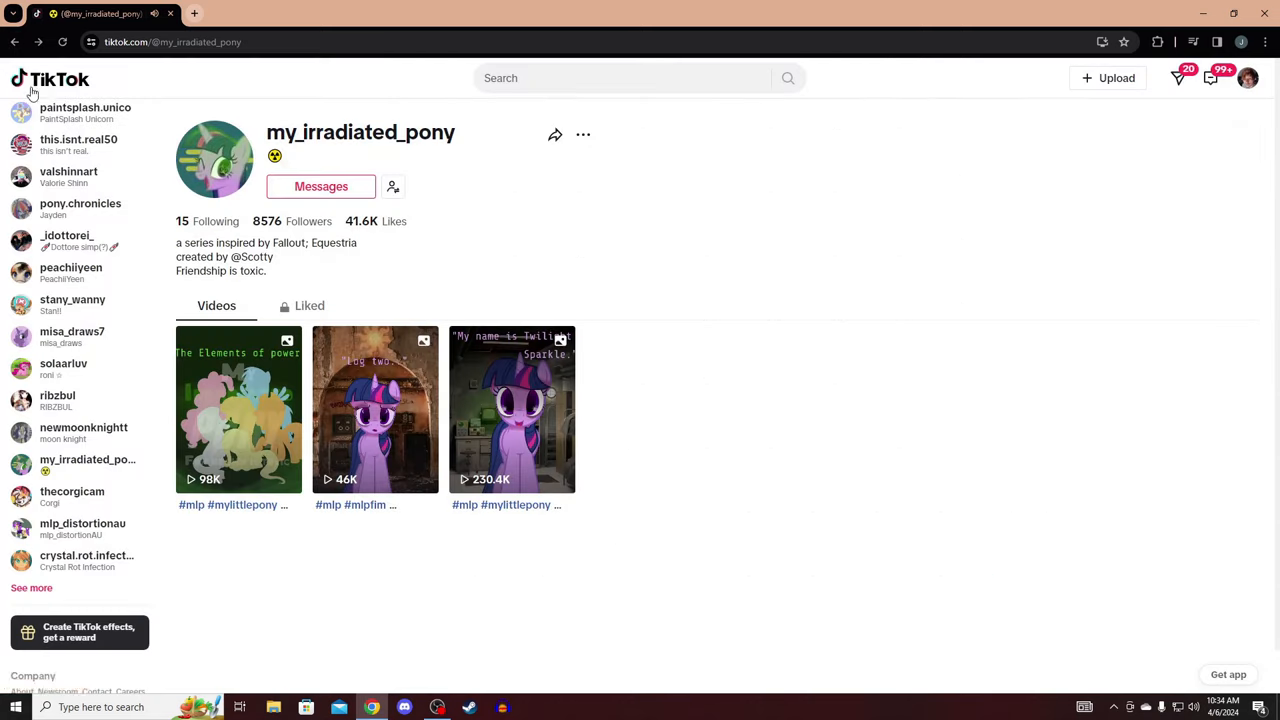
mouse_move(724, 418)
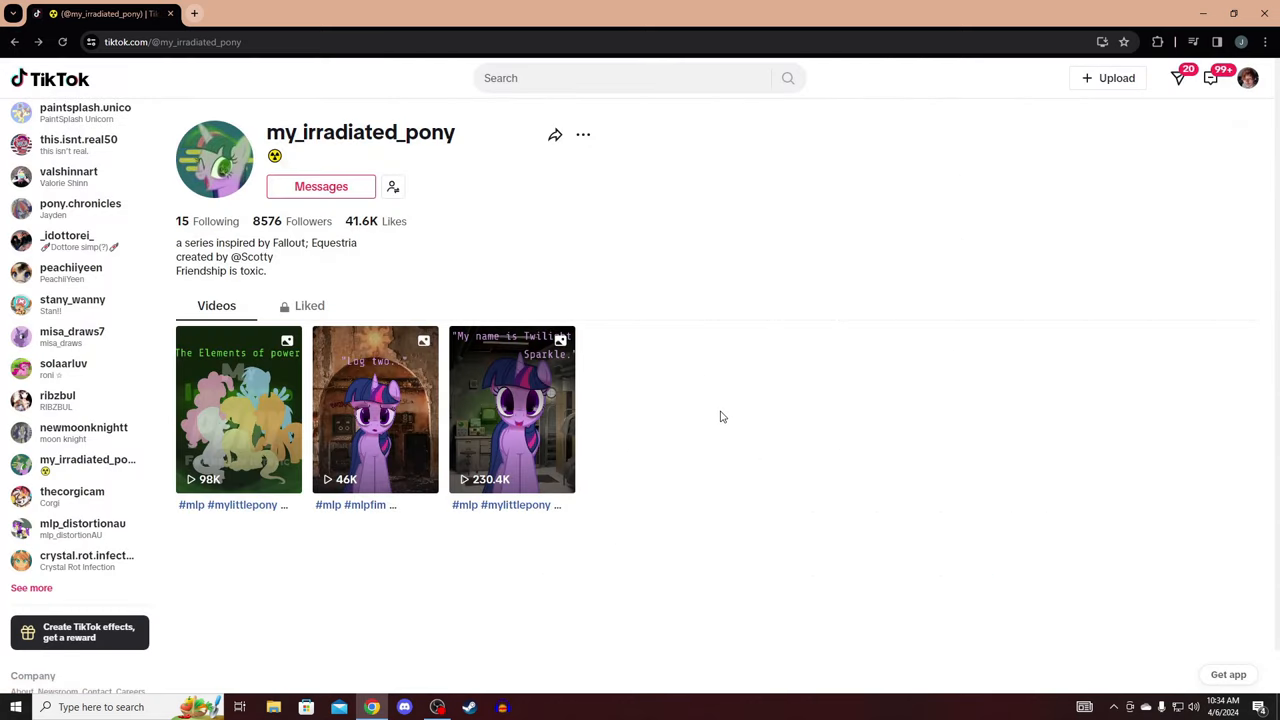
mouse_move(626, 476)
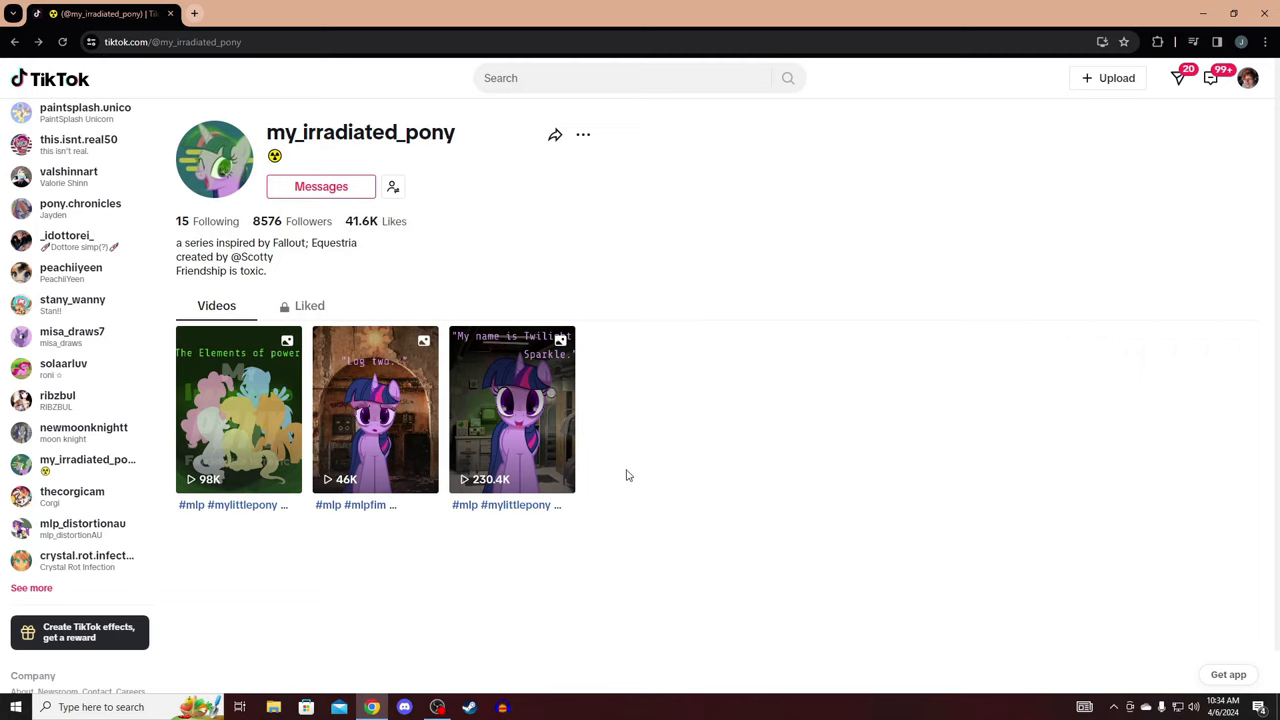
mouse_move(616, 420)
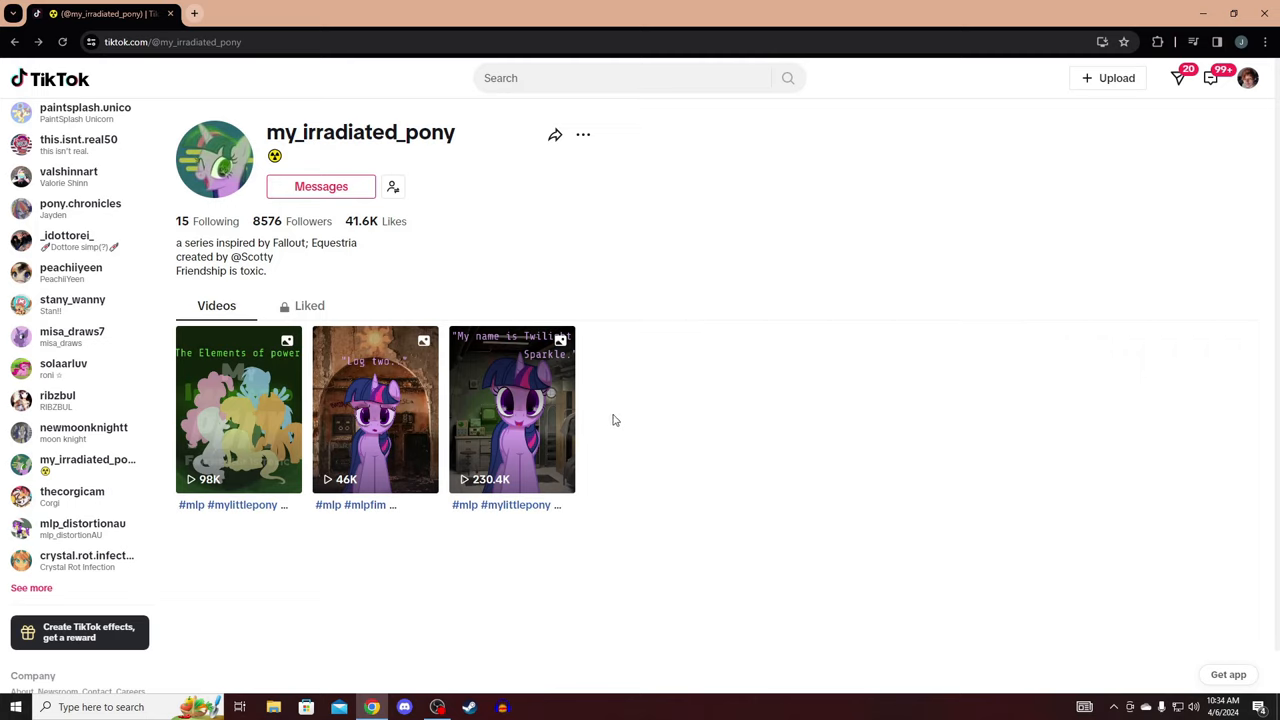
mouse_move(436, 632)
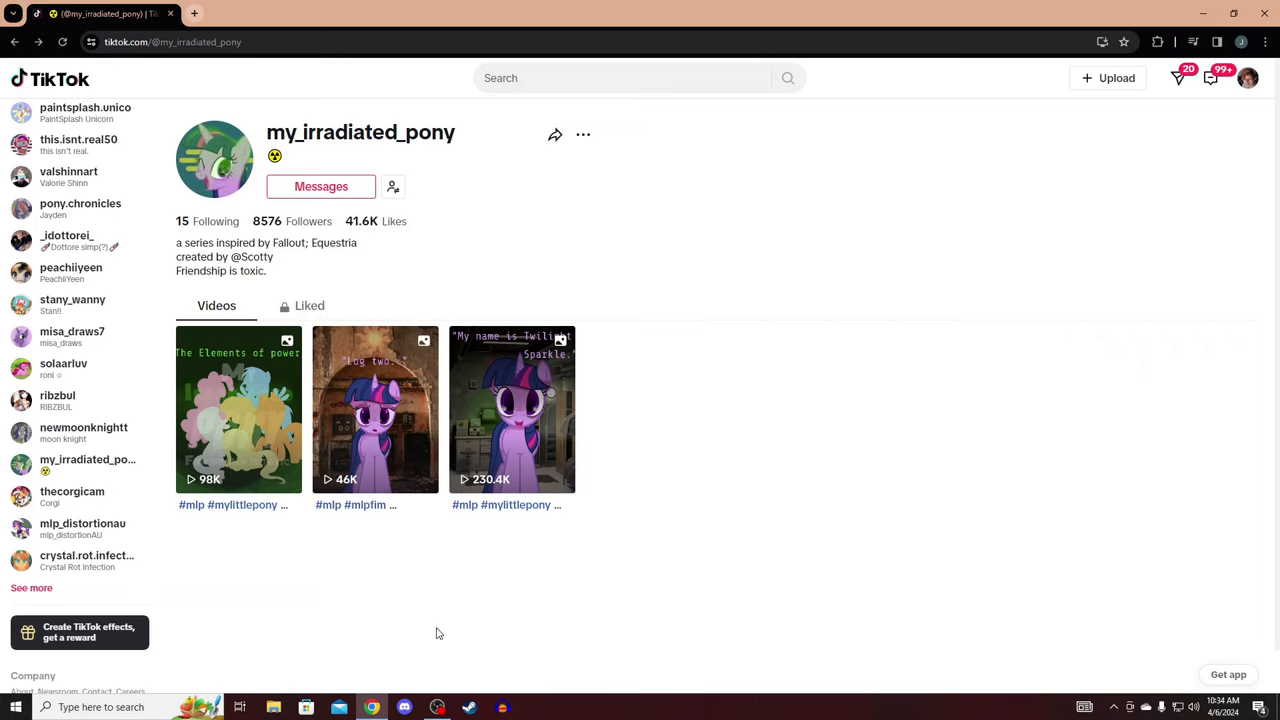